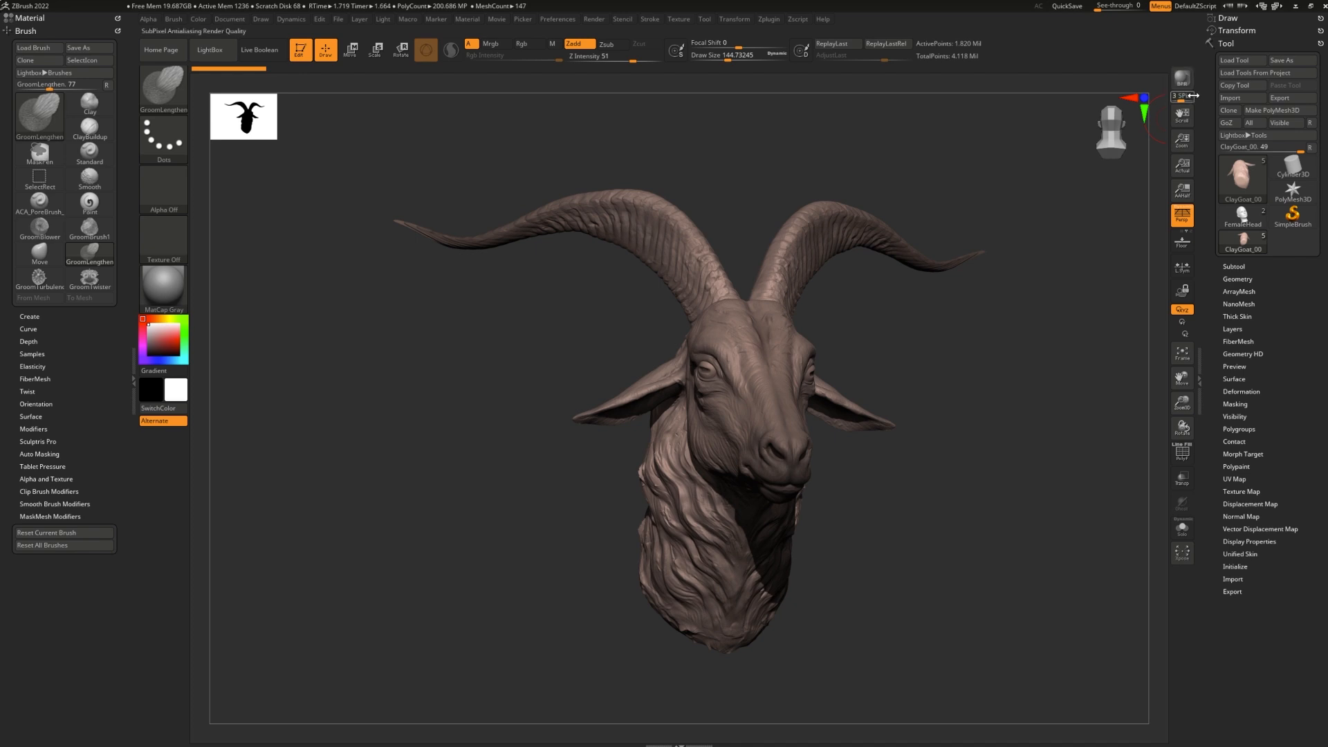
{"action": "mouse_move", "coordinate": [1183, 78]}
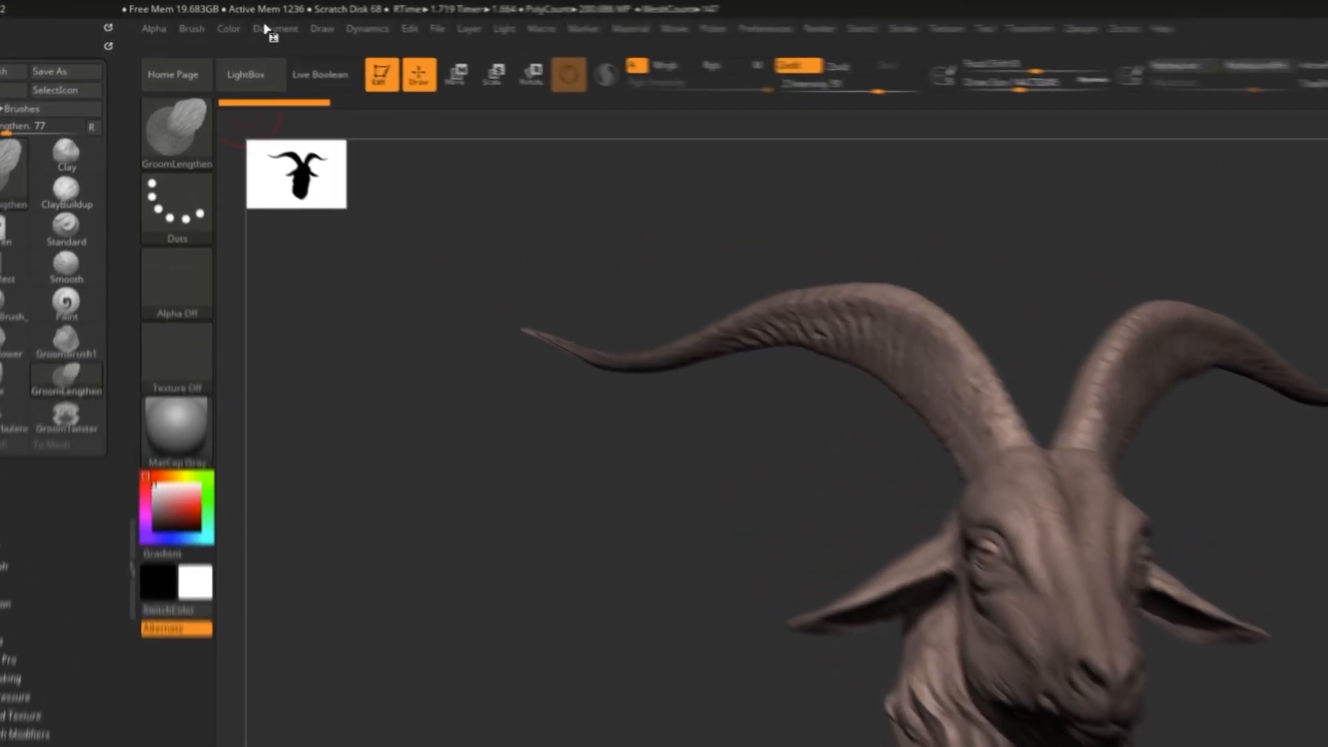
- Export the goat head canvas from the Document menu as a JPEG image file
{"action": "left_click", "coordinate": [277, 27]}
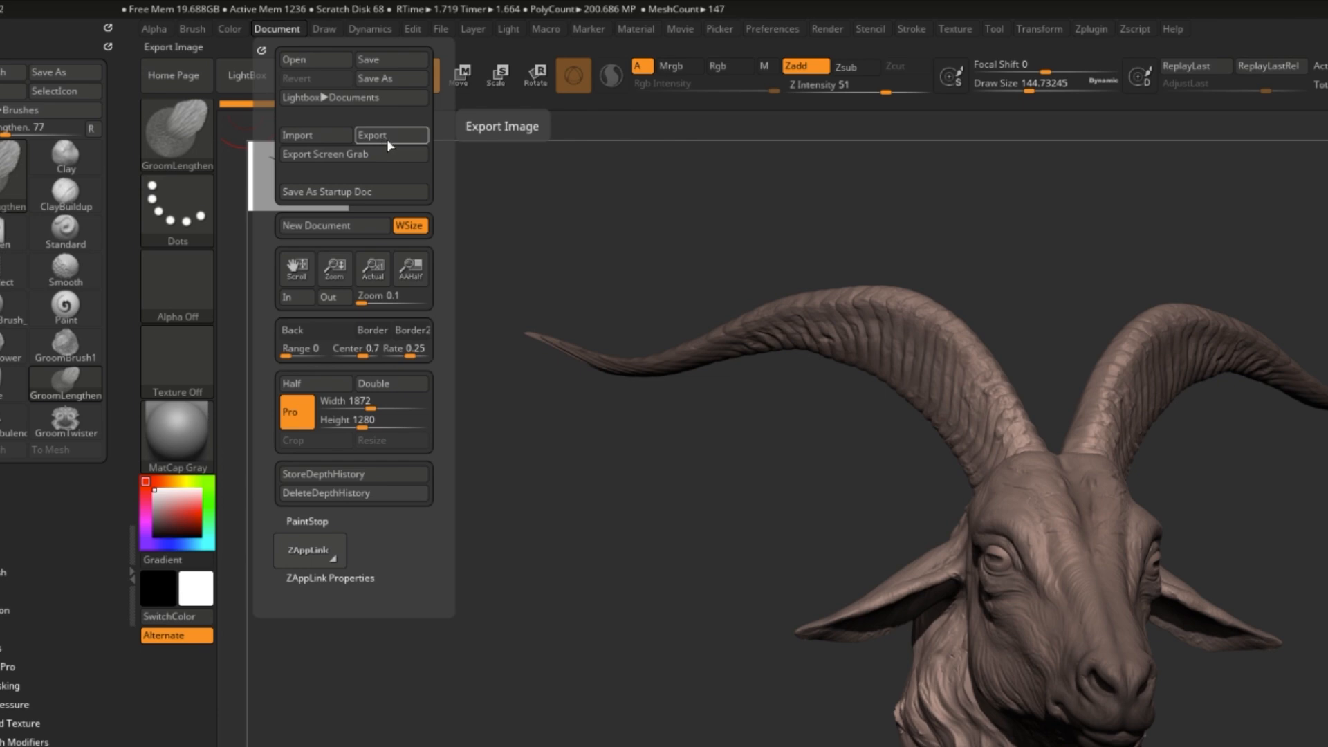
{"action": "left_click", "coordinate": [371, 137]}
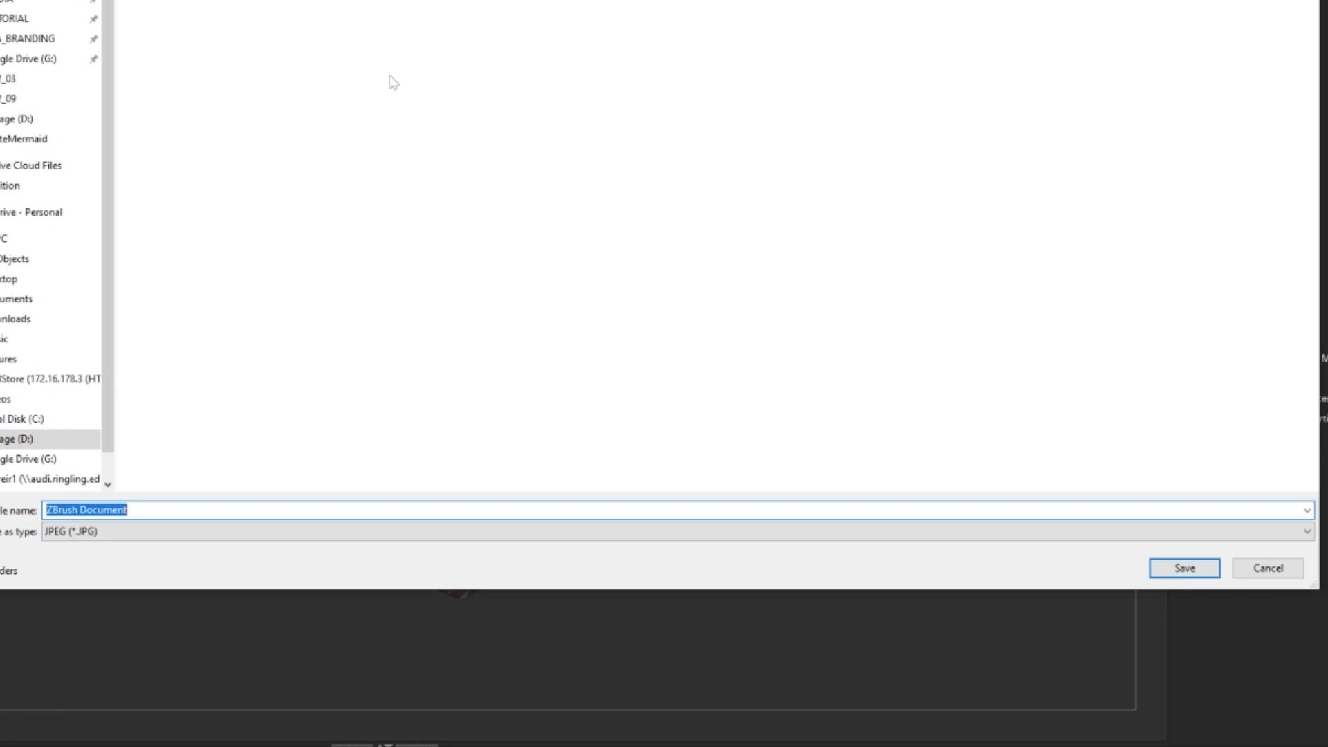
{"action": "left_click", "coordinate": [1183, 567]}
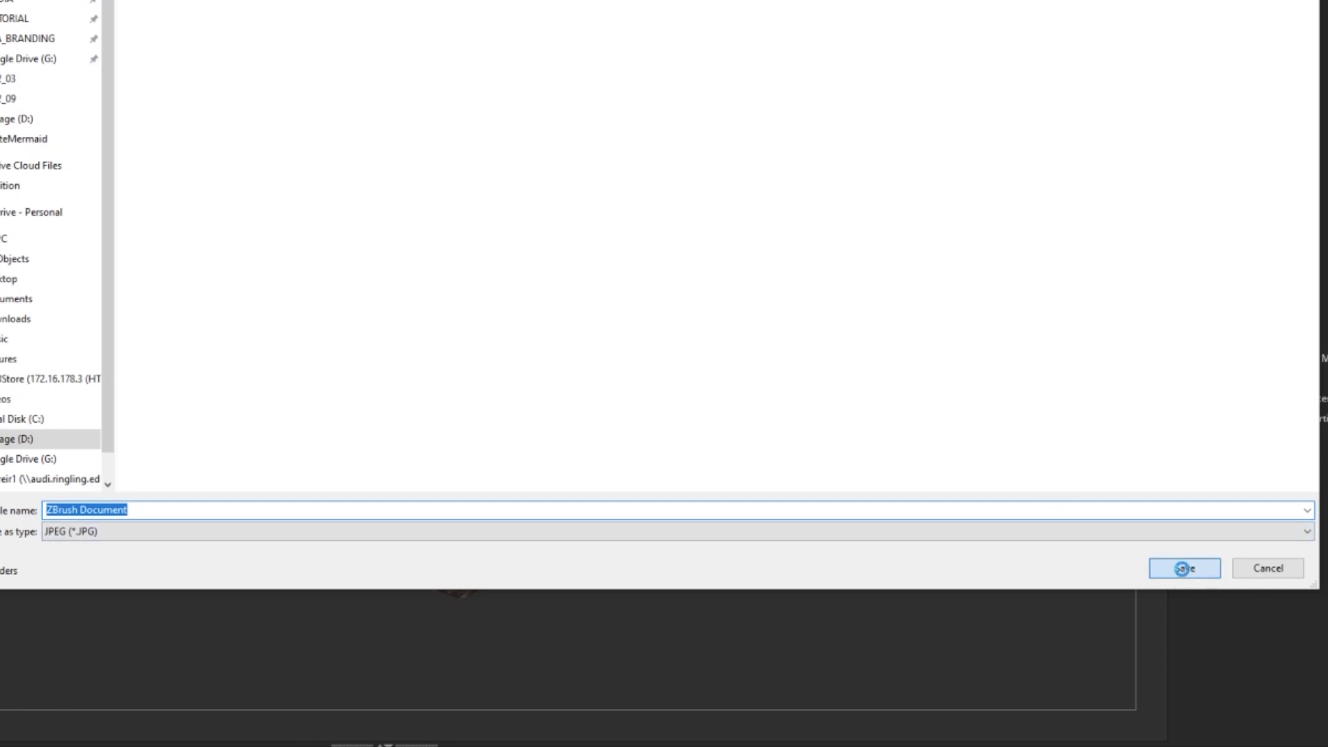
{"action": "left_click", "coordinate": [1184, 569]}
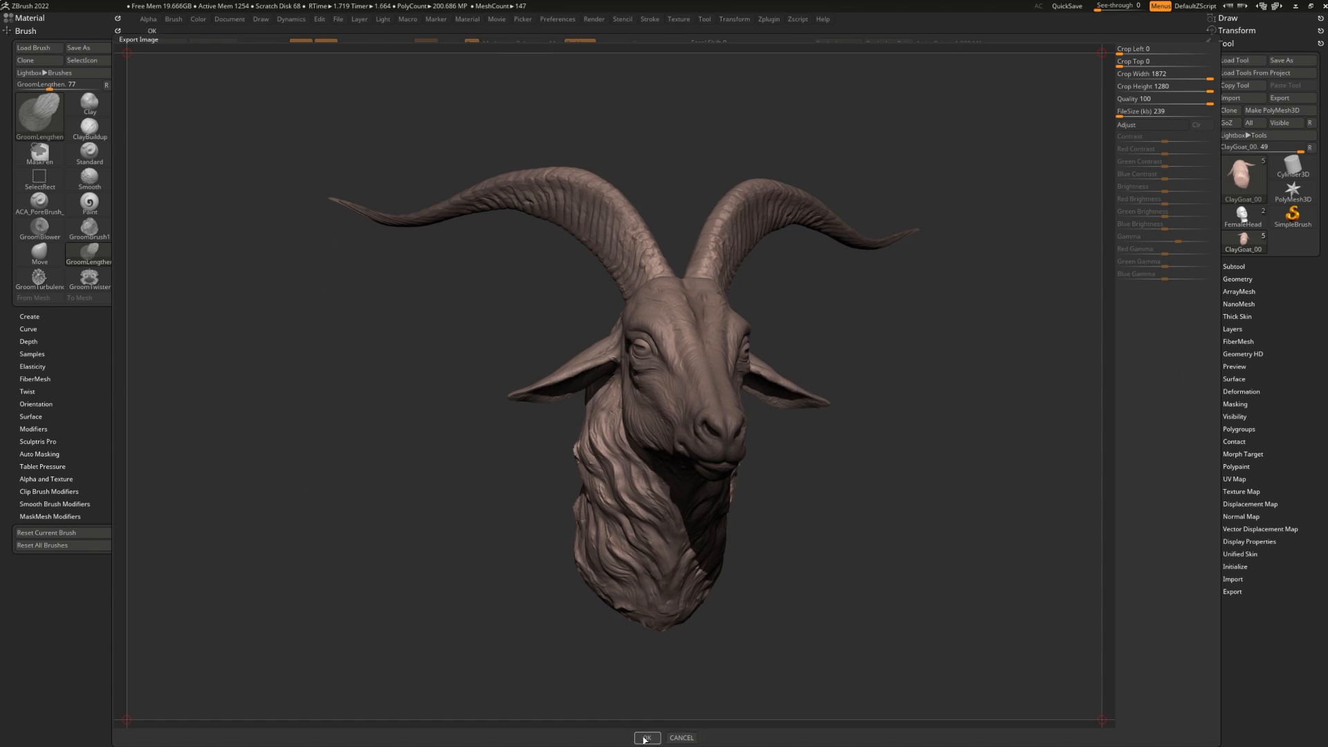
- Accept the export crop and quality settings, then reframe the whole goat head in view
{"action": "left_click", "coordinate": [648, 738]}
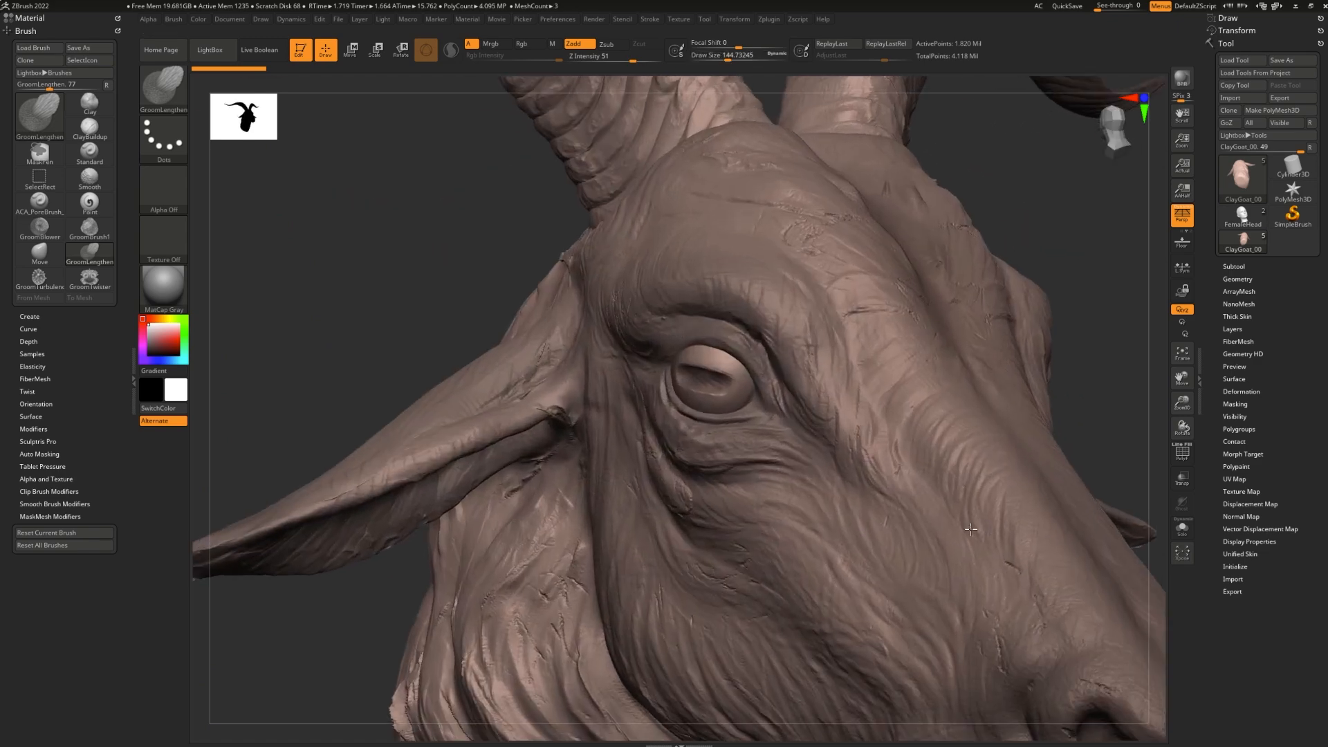
{"action": "left_click_drag", "start_coordinate": [970, 530], "coordinate": [431, 606]}
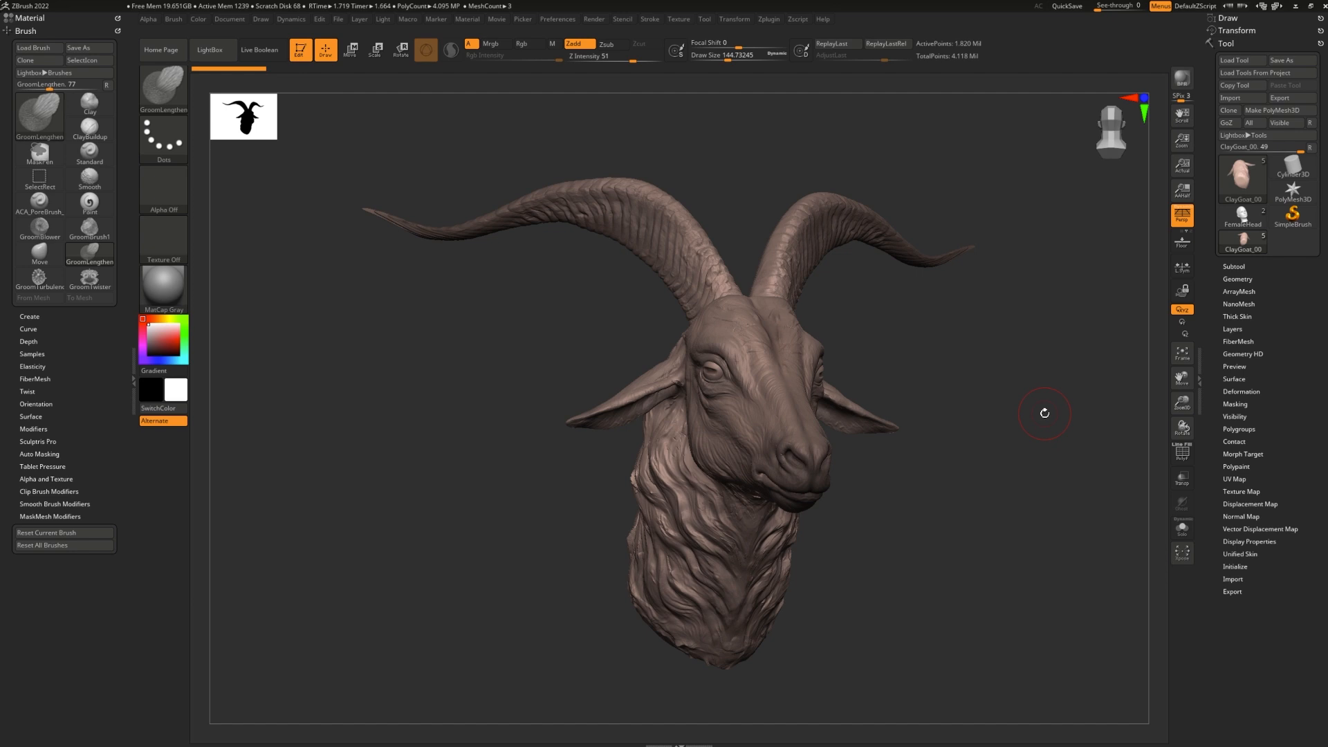
{"action": "mouse_move", "coordinate": [1061, 320]}
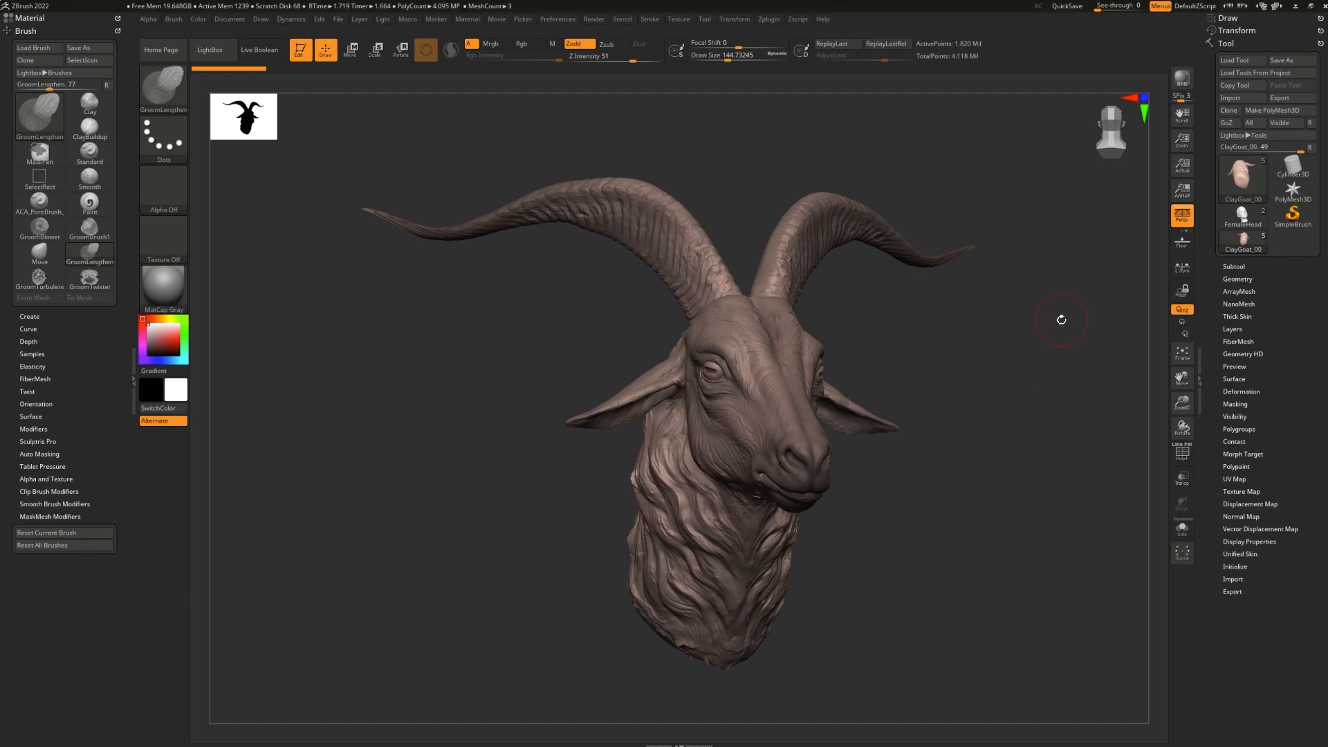
{"action": "mouse_move", "coordinate": [844, 255]}
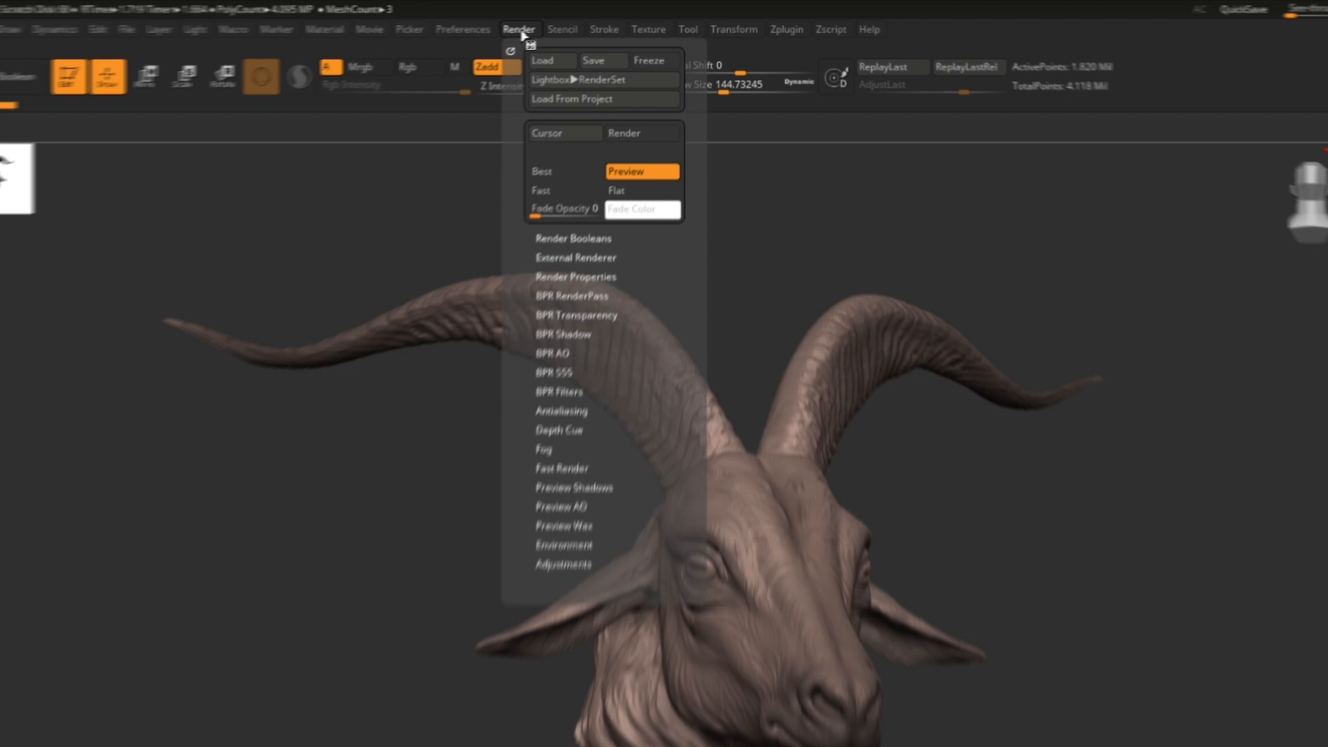
- Save the BPR shaded and mask render passes, the mask as BPR_Mask in Photoshop PSD format
{"action": "left_click", "coordinate": [575, 296]}
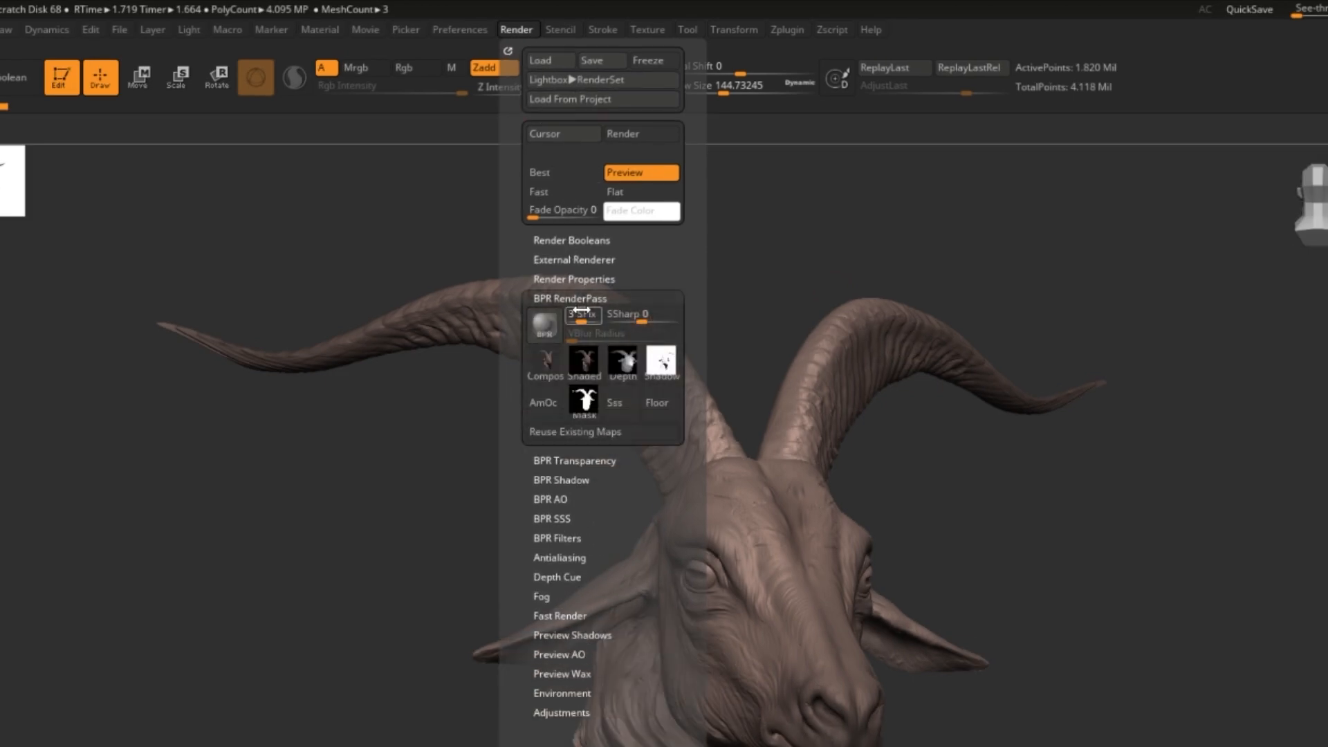
{"action": "mouse_move", "coordinate": [542, 403]}
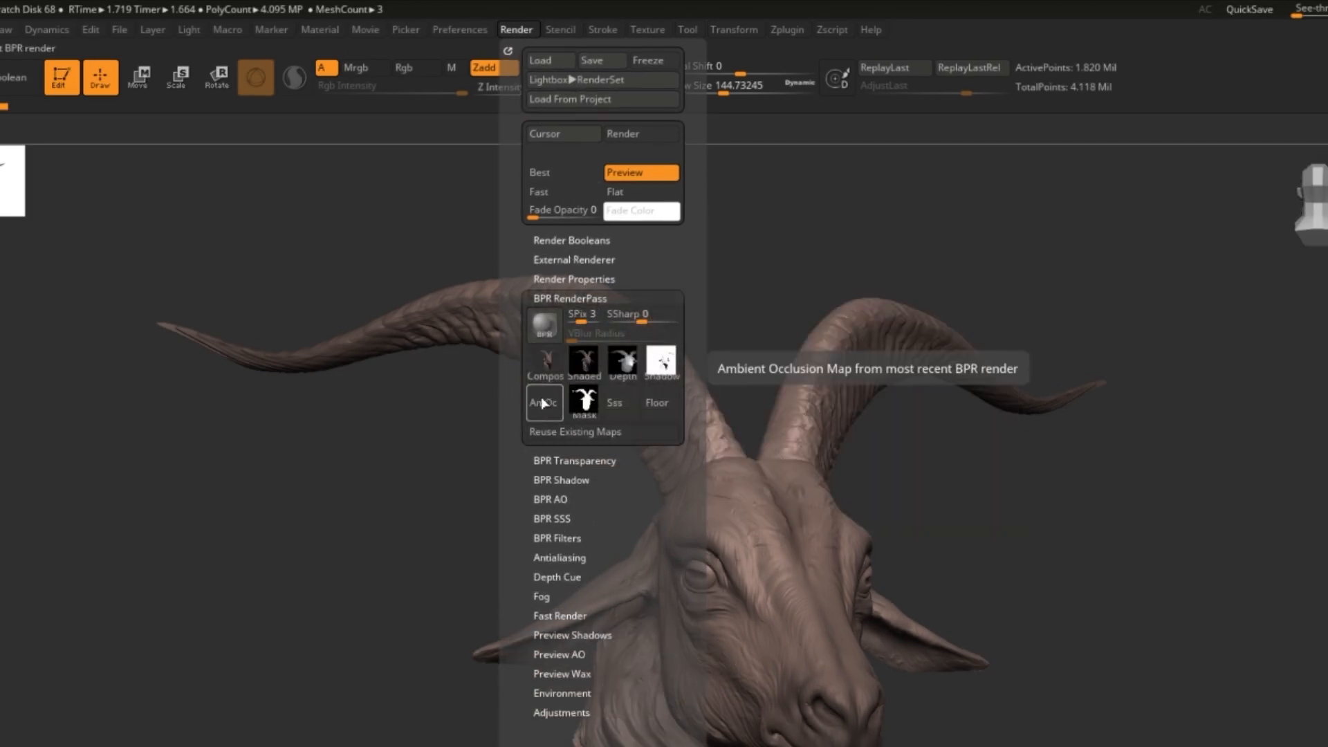
{"action": "mouse_move", "coordinate": [622, 359]}
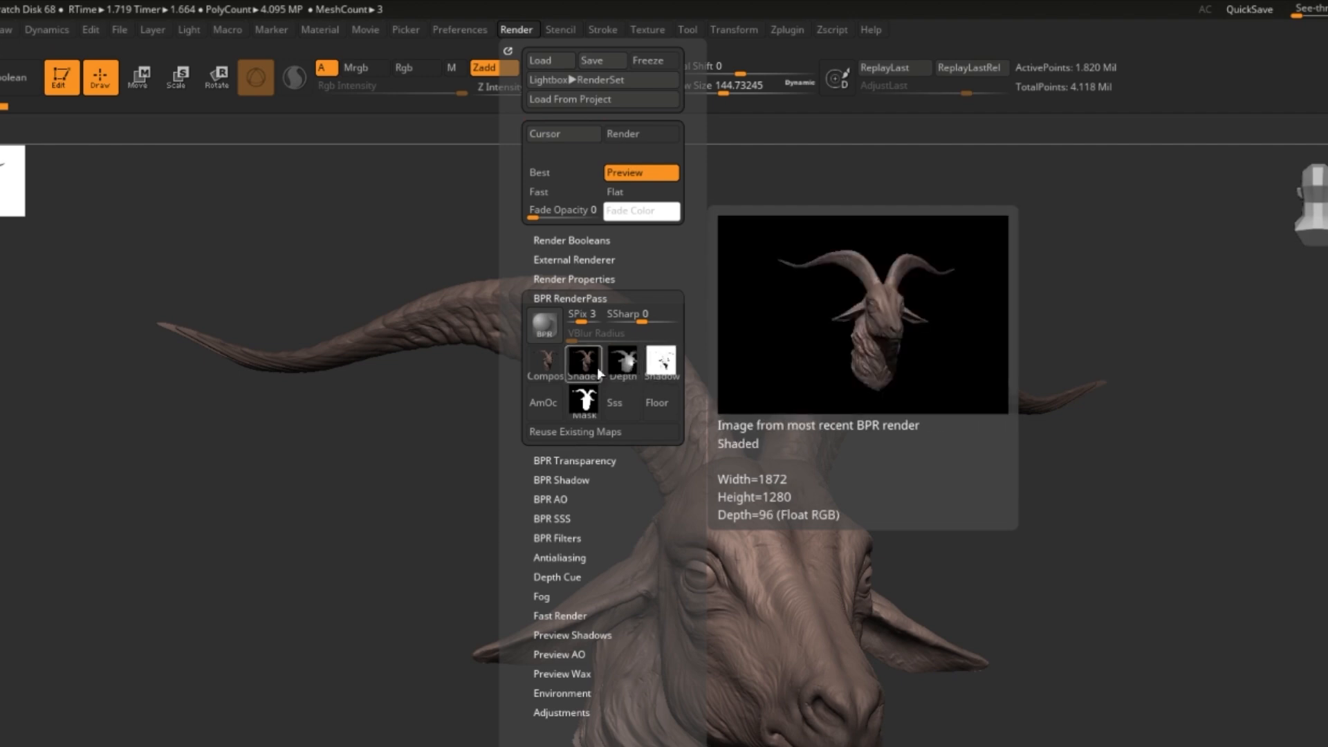
{"action": "left_click", "coordinate": [545, 363]}
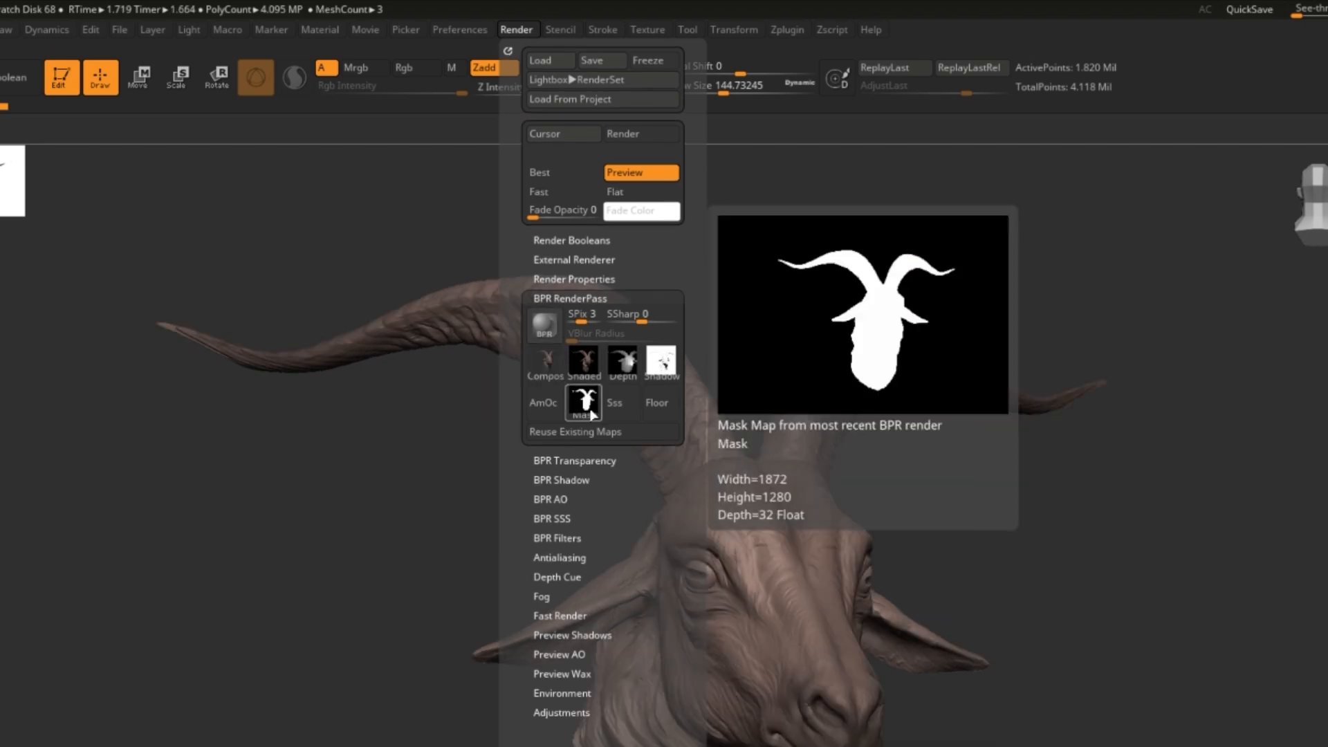
{"action": "left_click", "coordinate": [582, 403]}
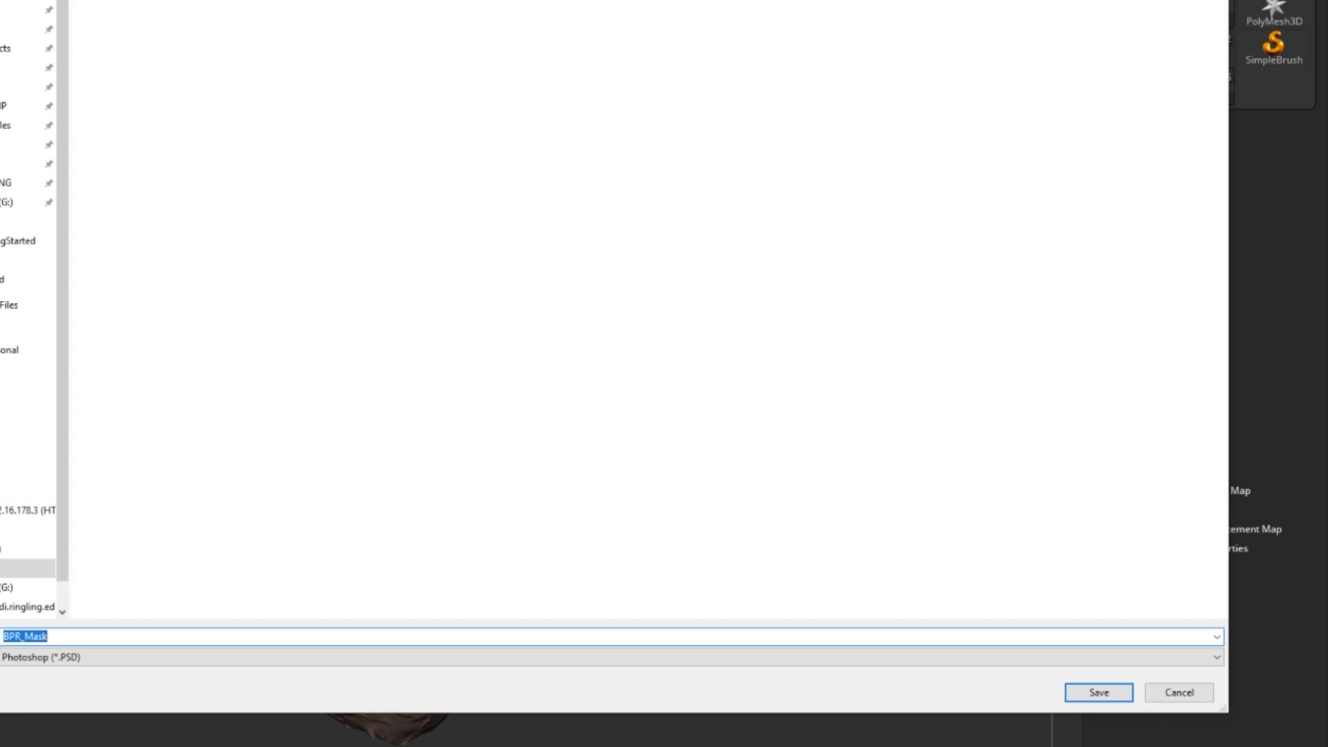
{"action": "left_click", "coordinate": [1098, 692]}
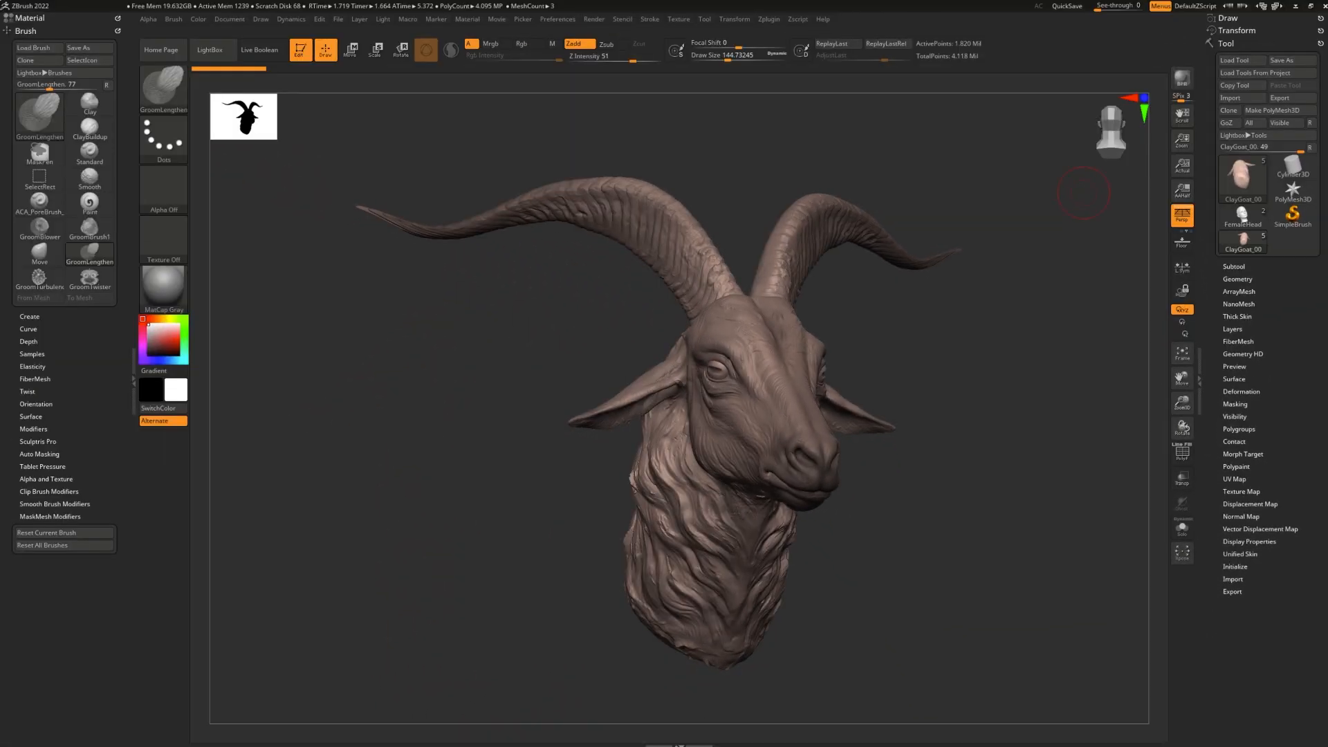
{"action": "mouse_move", "coordinate": [1089, 371]}
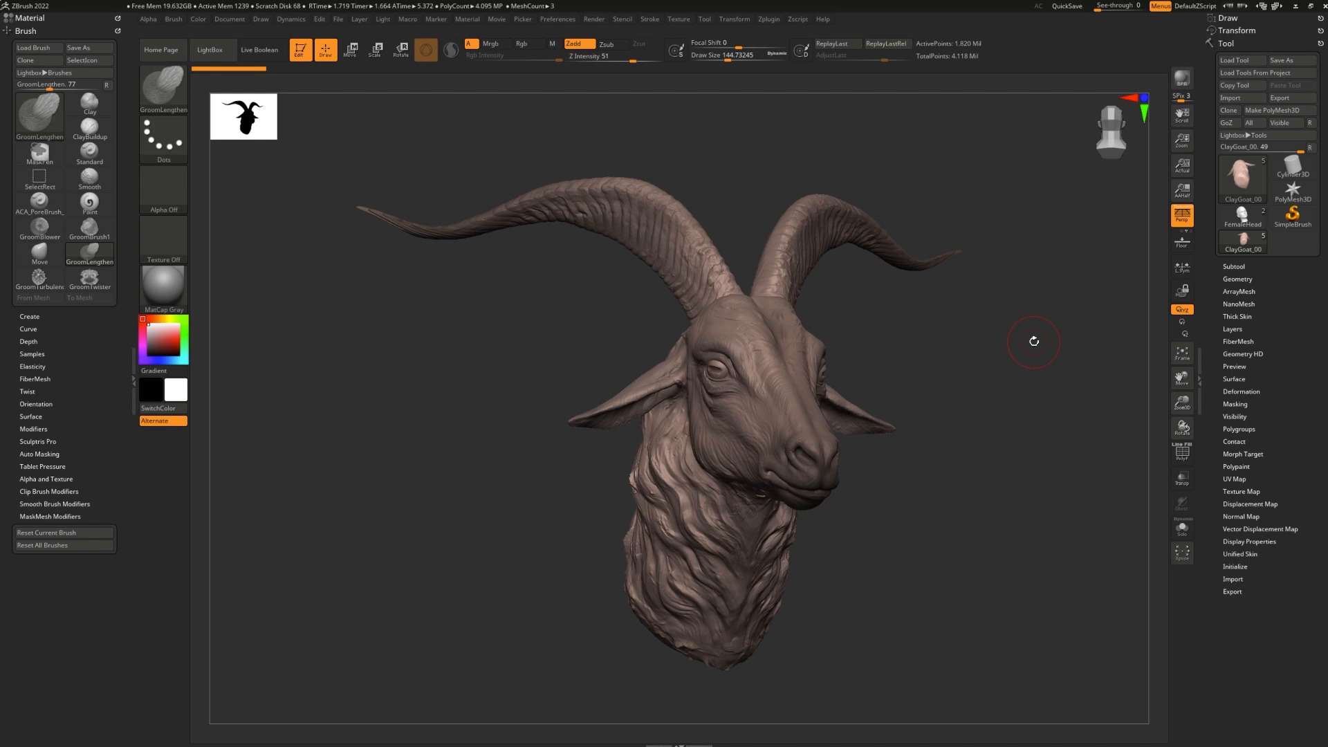
- Load a filter preset from the LightBox Filters collection and render a best-preview of the goat
{"action": "left_click", "coordinate": [209, 50]}
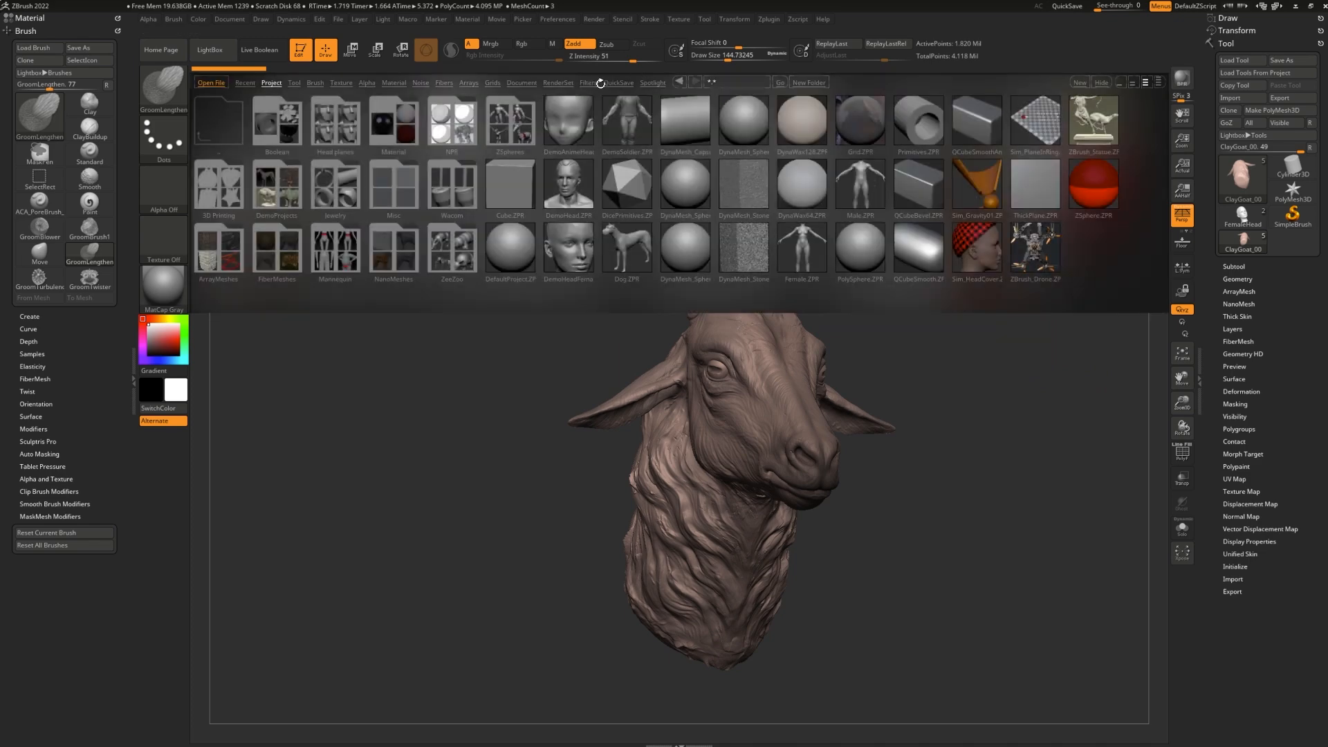
{"action": "left_click", "coordinate": [587, 82]}
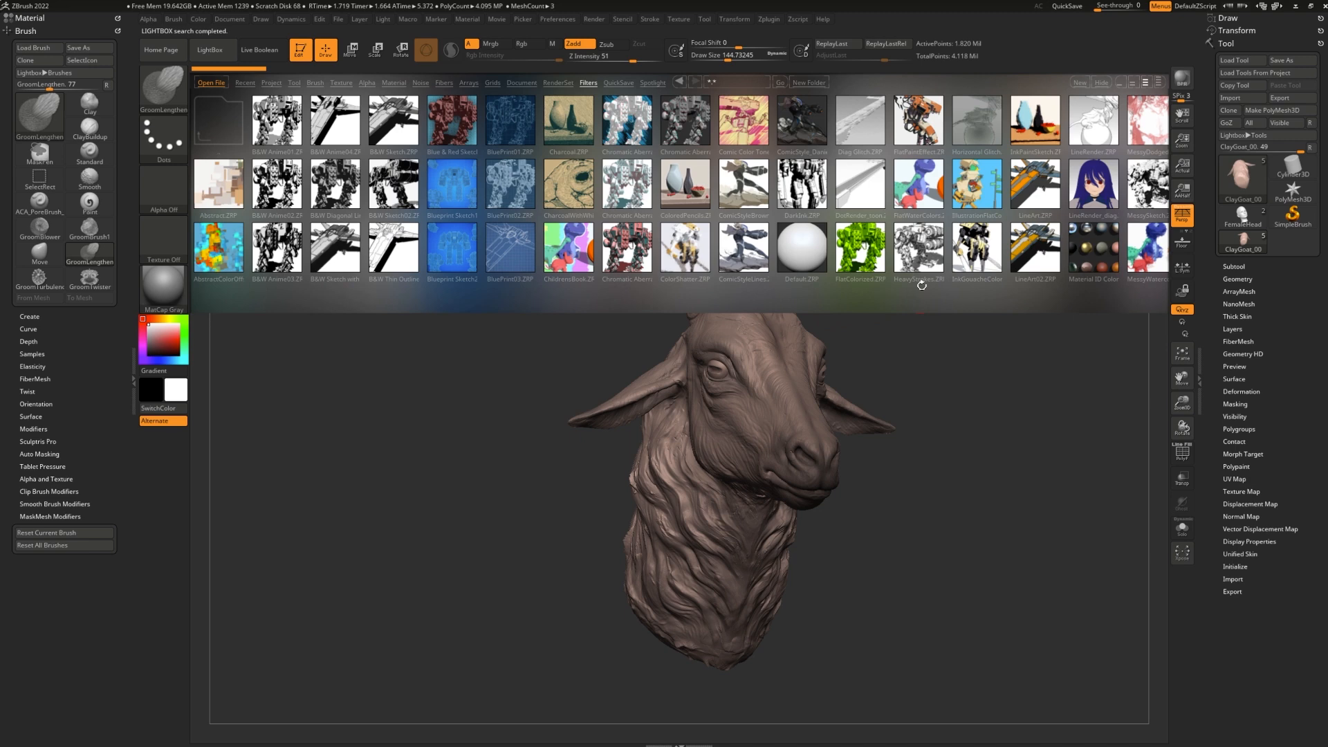
{"action": "scroll", "scroll_direction": "right", "scroll_amount": 3}
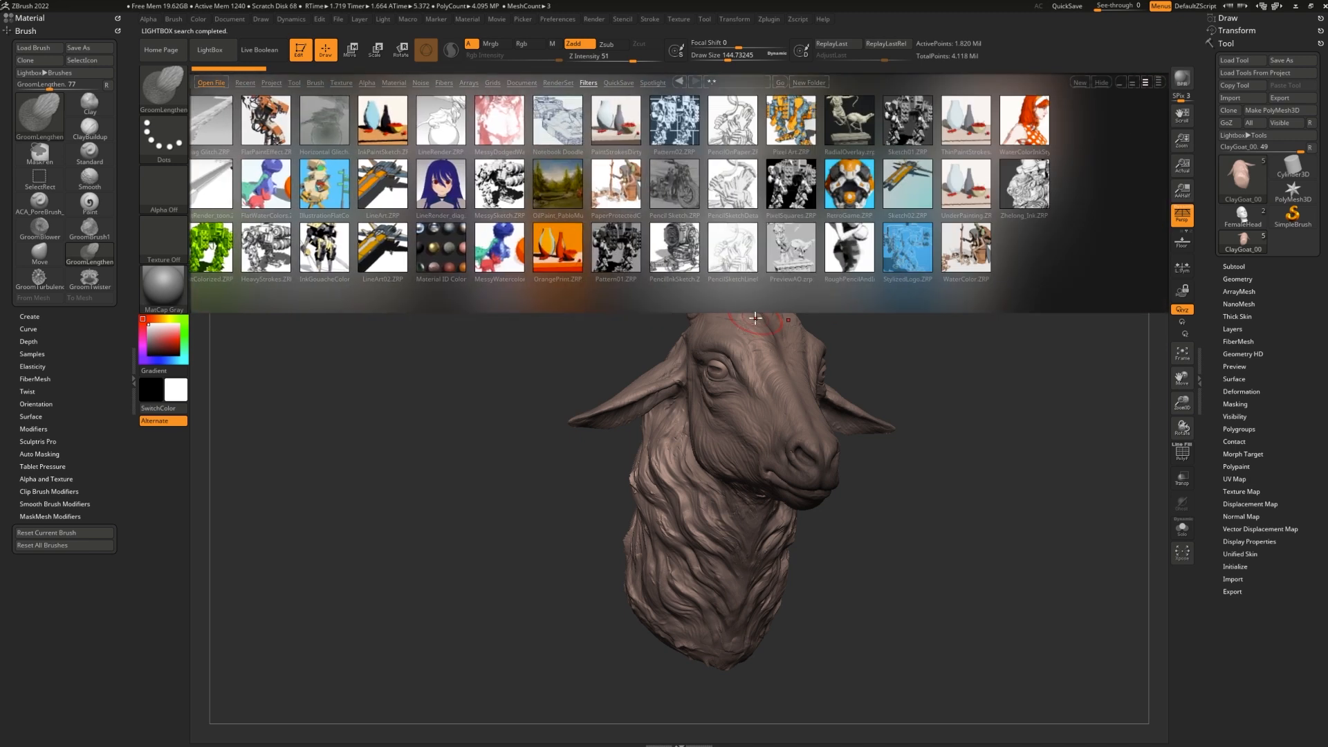
{"action": "left_click", "coordinate": [1023, 122]}
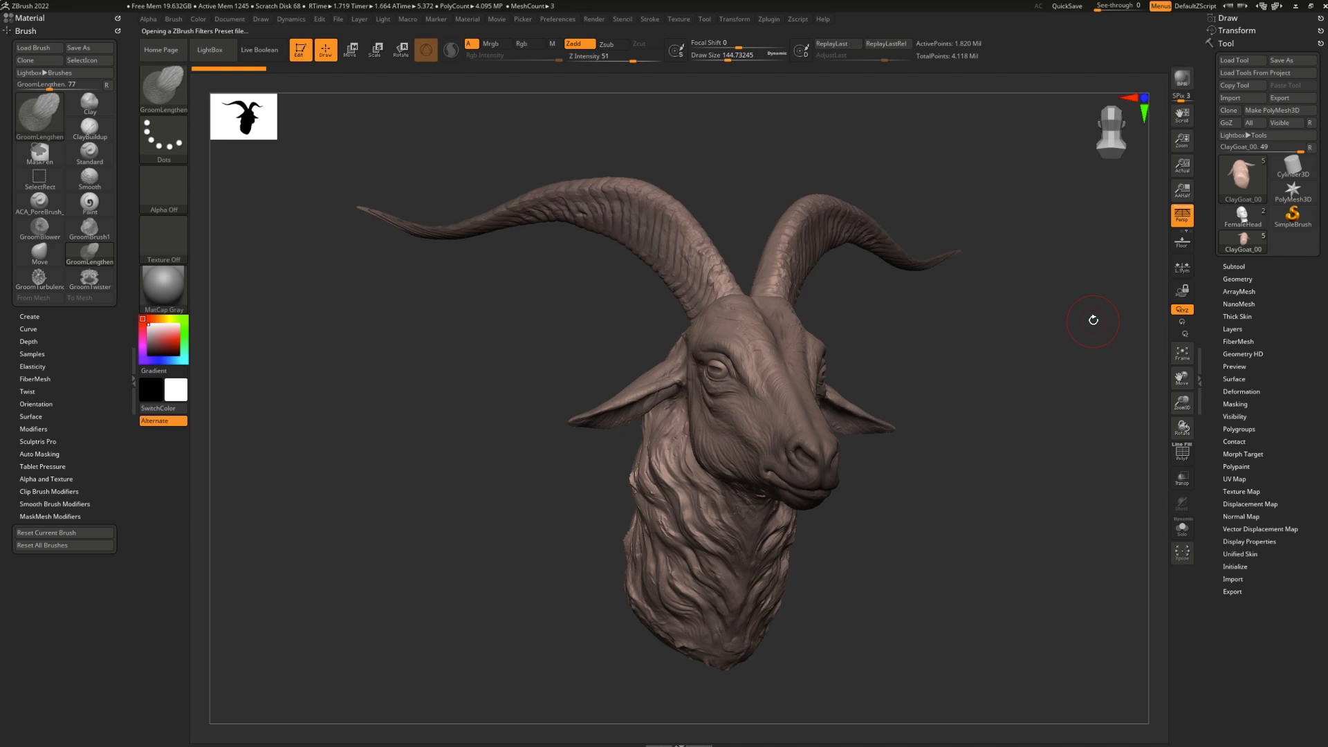
{"action": "mouse_move", "coordinate": [1182, 81]}
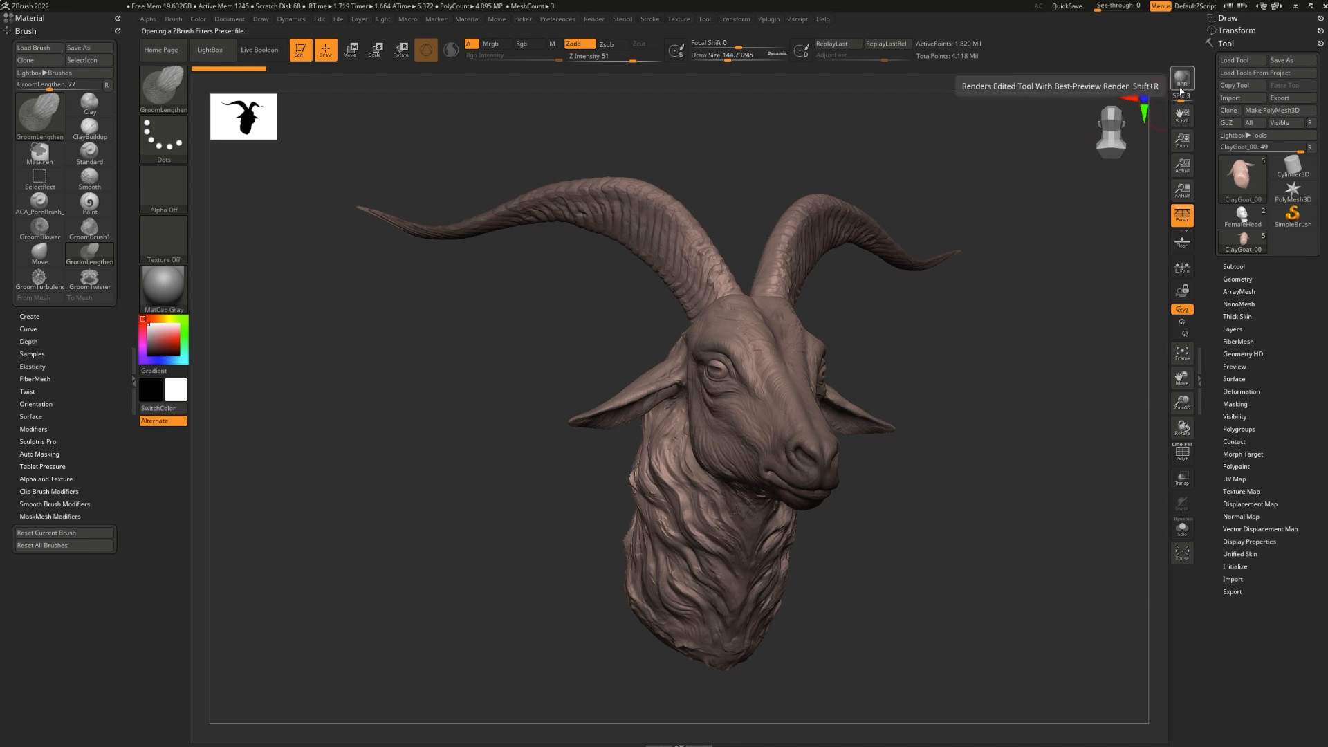
{"action": "left_click", "coordinate": [1181, 78]}
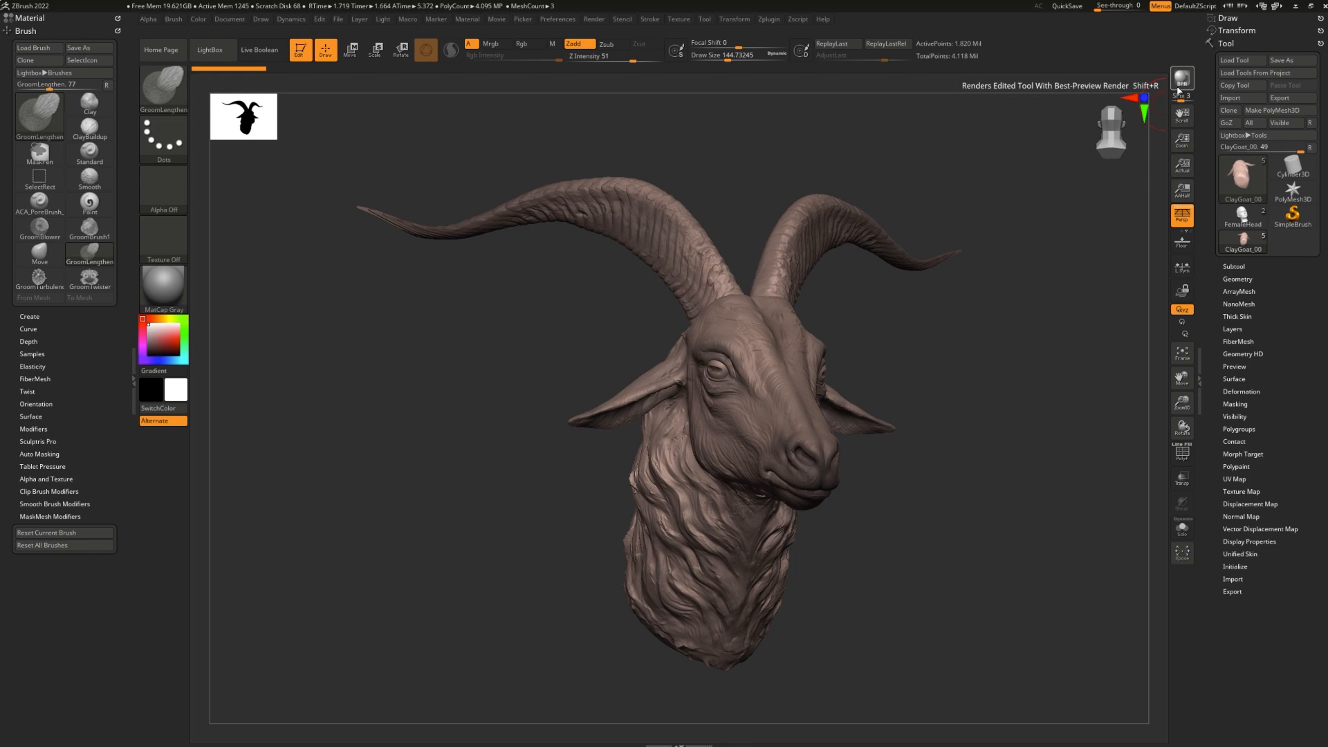
- Try two Blueprint filter presets, then apply the dark teal preset with red highlights
{"action": "left_click", "coordinate": [1183, 78]}
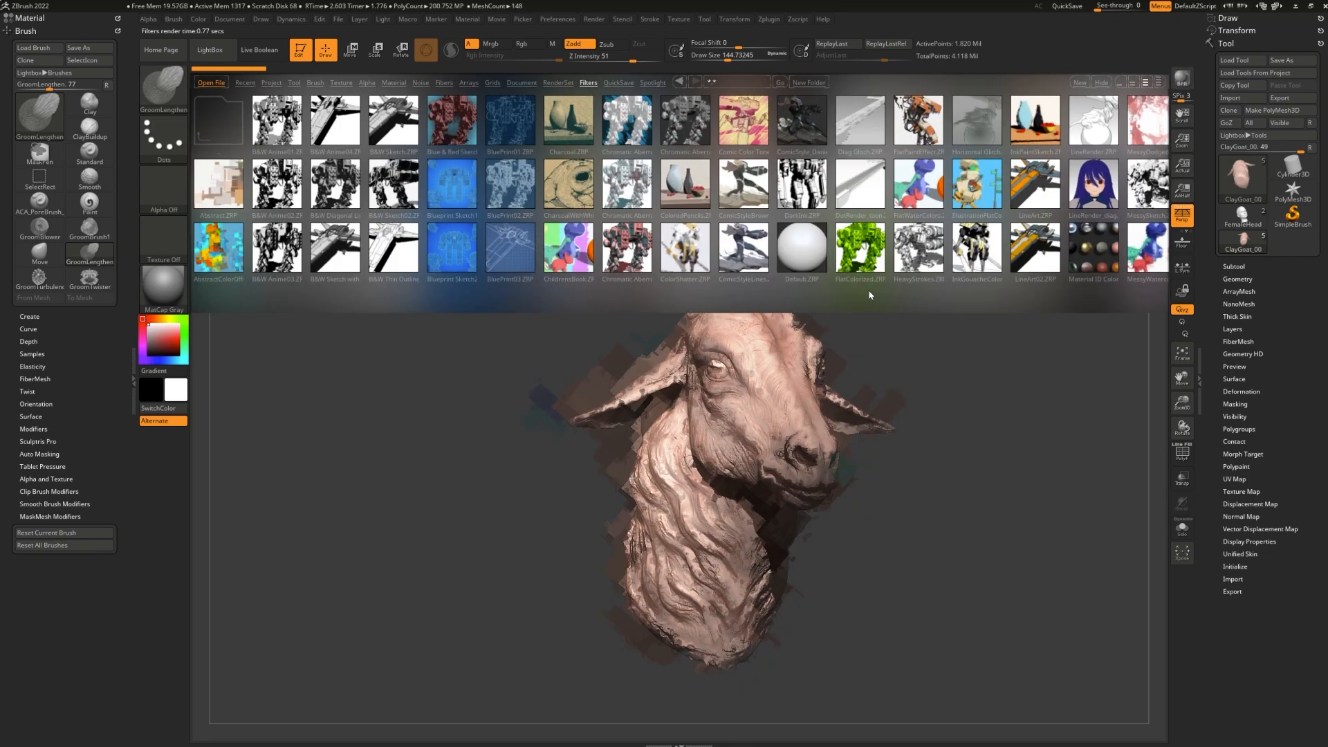
{"action": "left_click", "coordinate": [451, 184]}
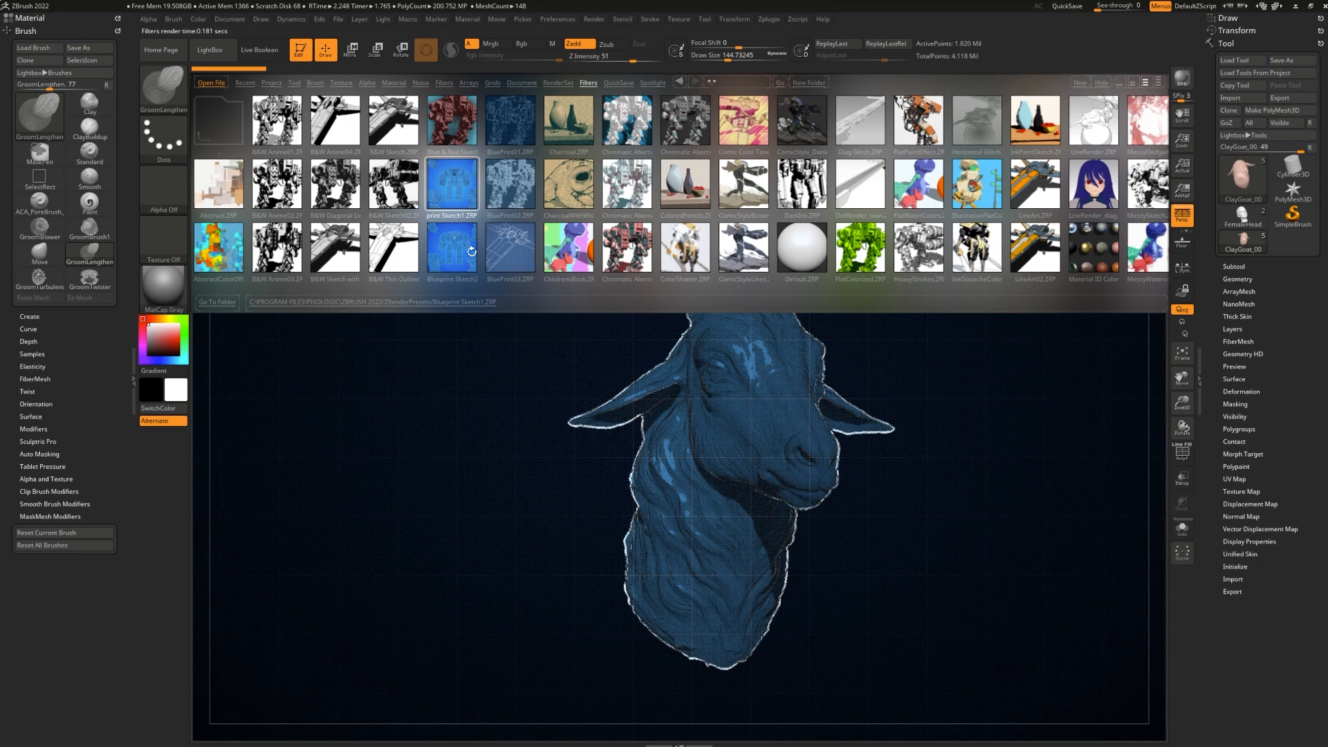
{"action": "left_click", "coordinate": [509, 246]}
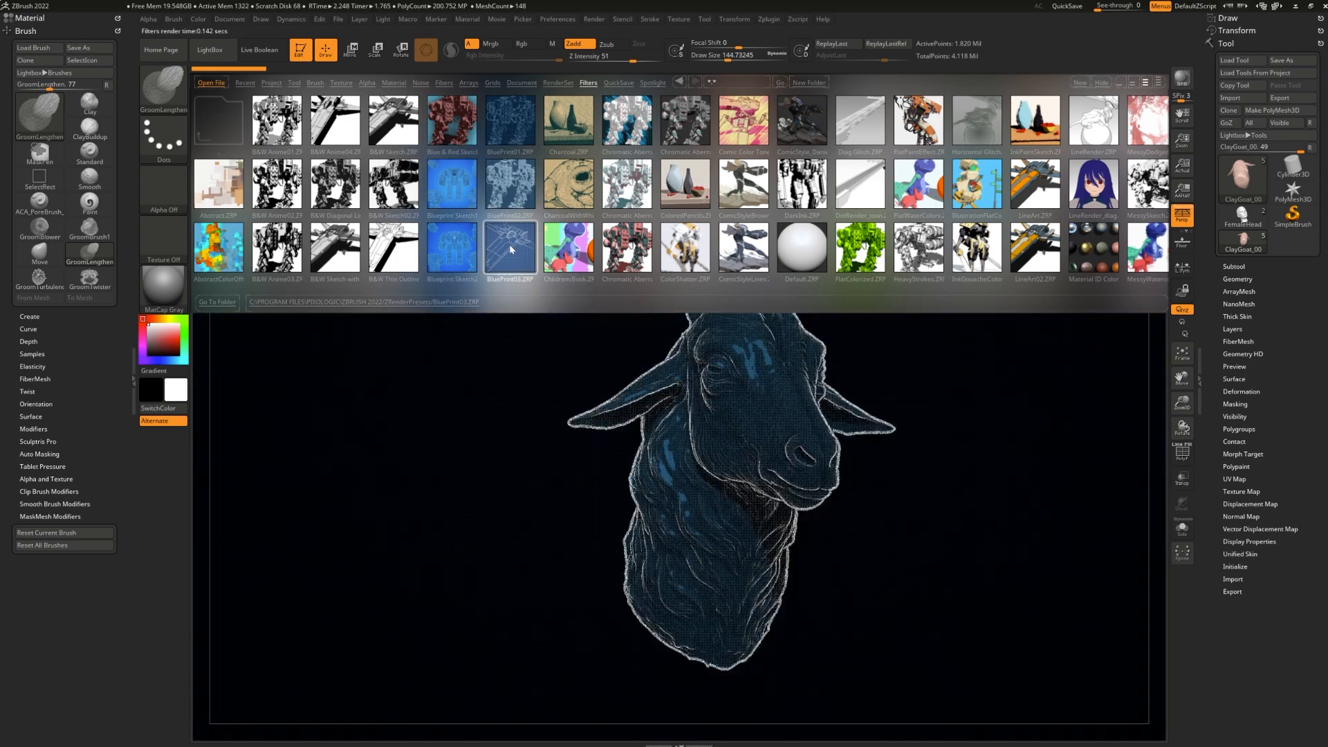
{"action": "left_click", "coordinate": [217, 246]}
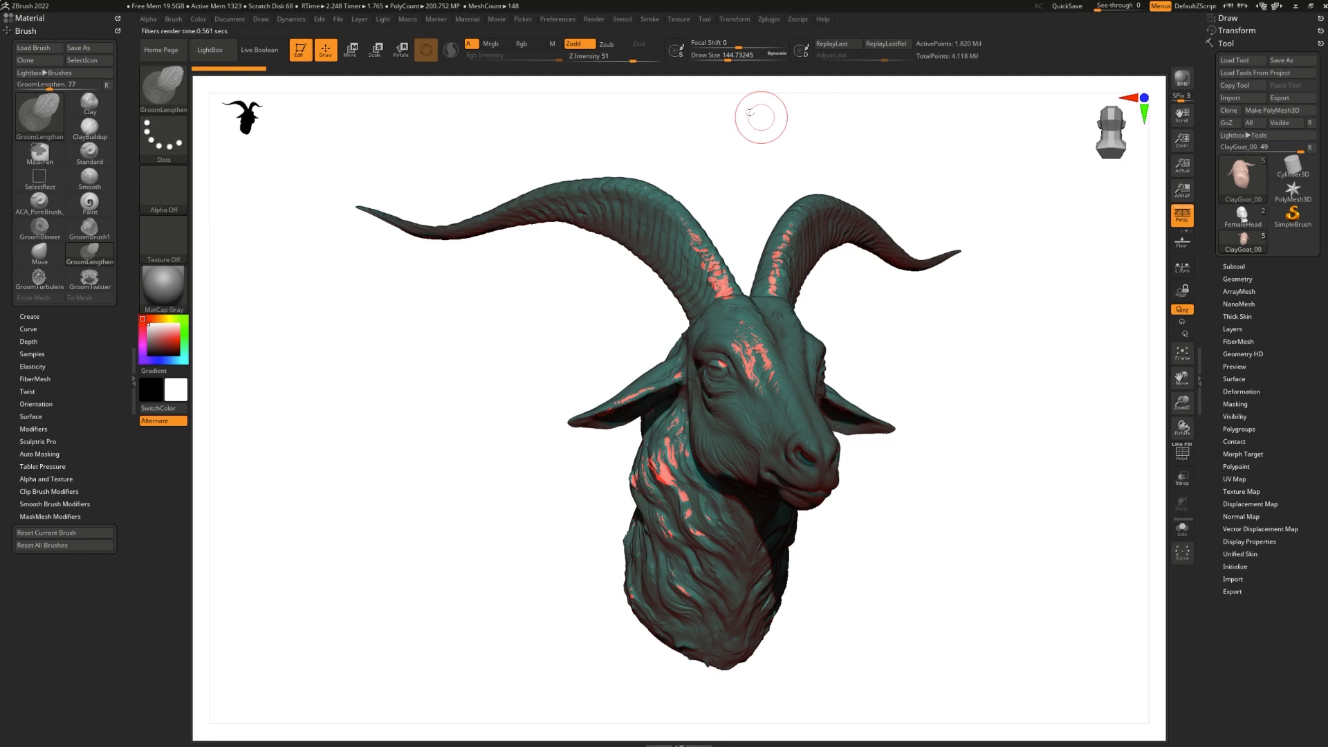
- Tune the BPR filter's RGB Intensity in the Render palette to a muted reddish-brown tone
{"action": "left_click", "coordinate": [593, 18]}
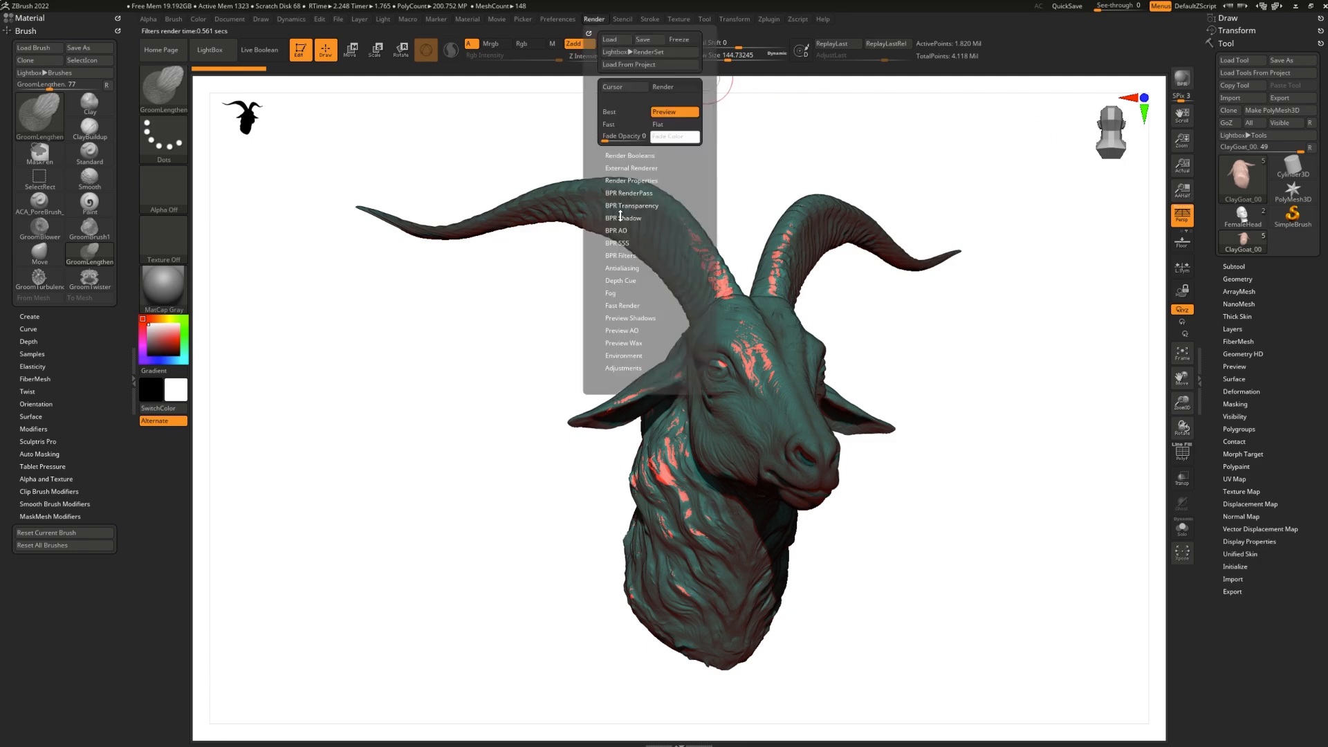
{"action": "left_click", "coordinate": [620, 254]}
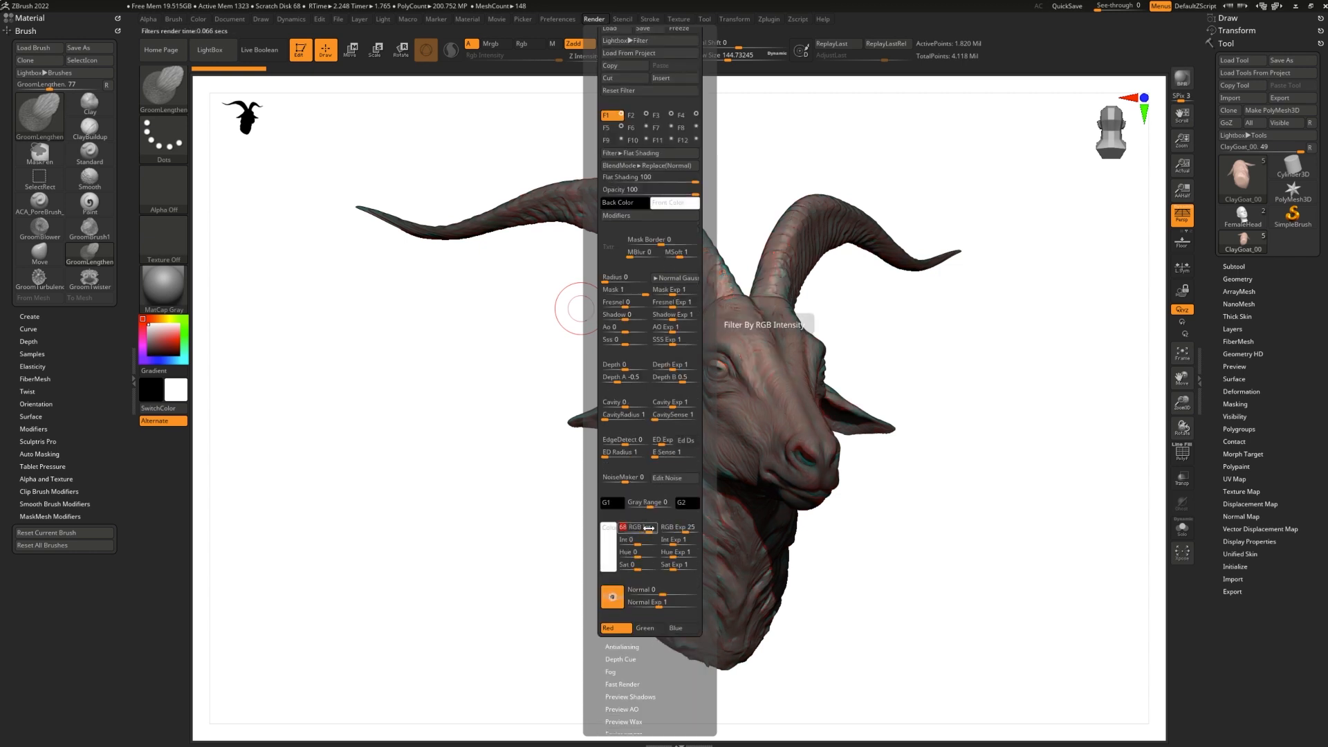
{"action": "left_click_drag", "start_coordinate": [627, 527], "coordinate": [614, 527]}
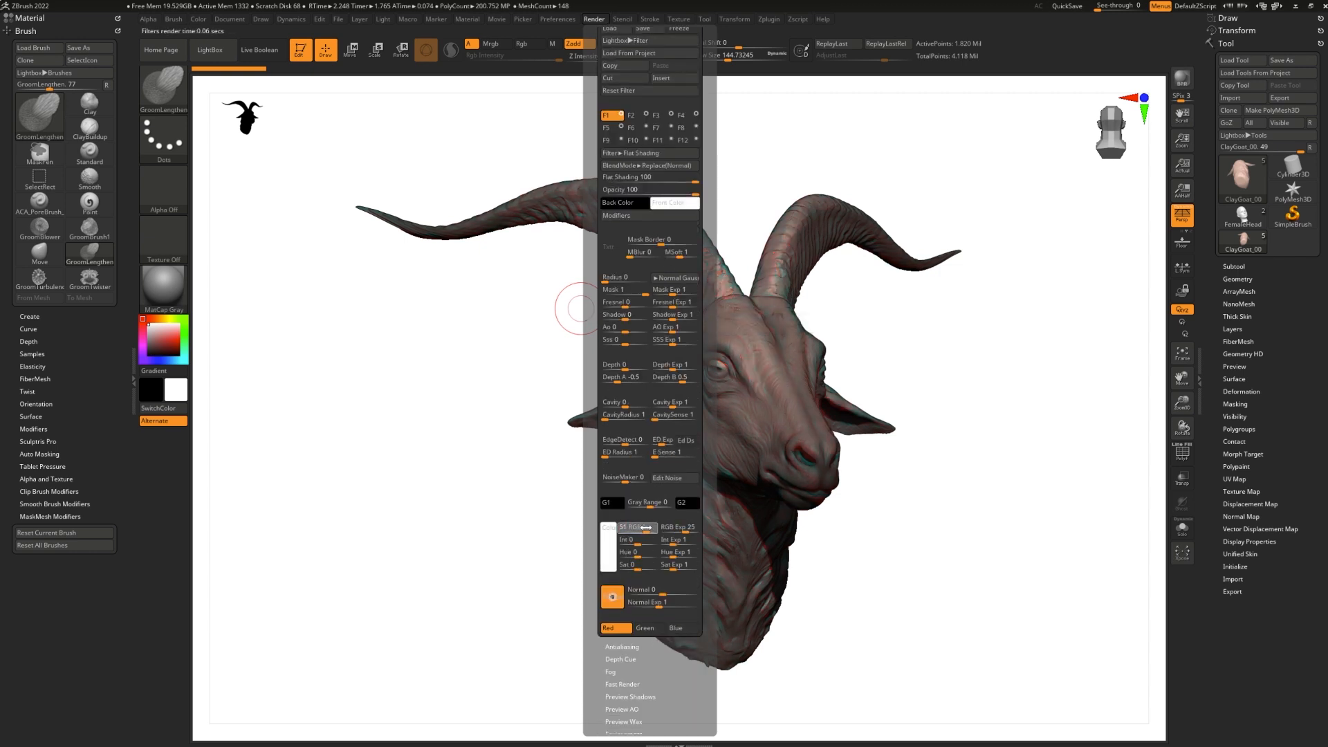
{"action": "left_click_drag", "start_coordinate": [643, 527], "coordinate": [674, 527]}
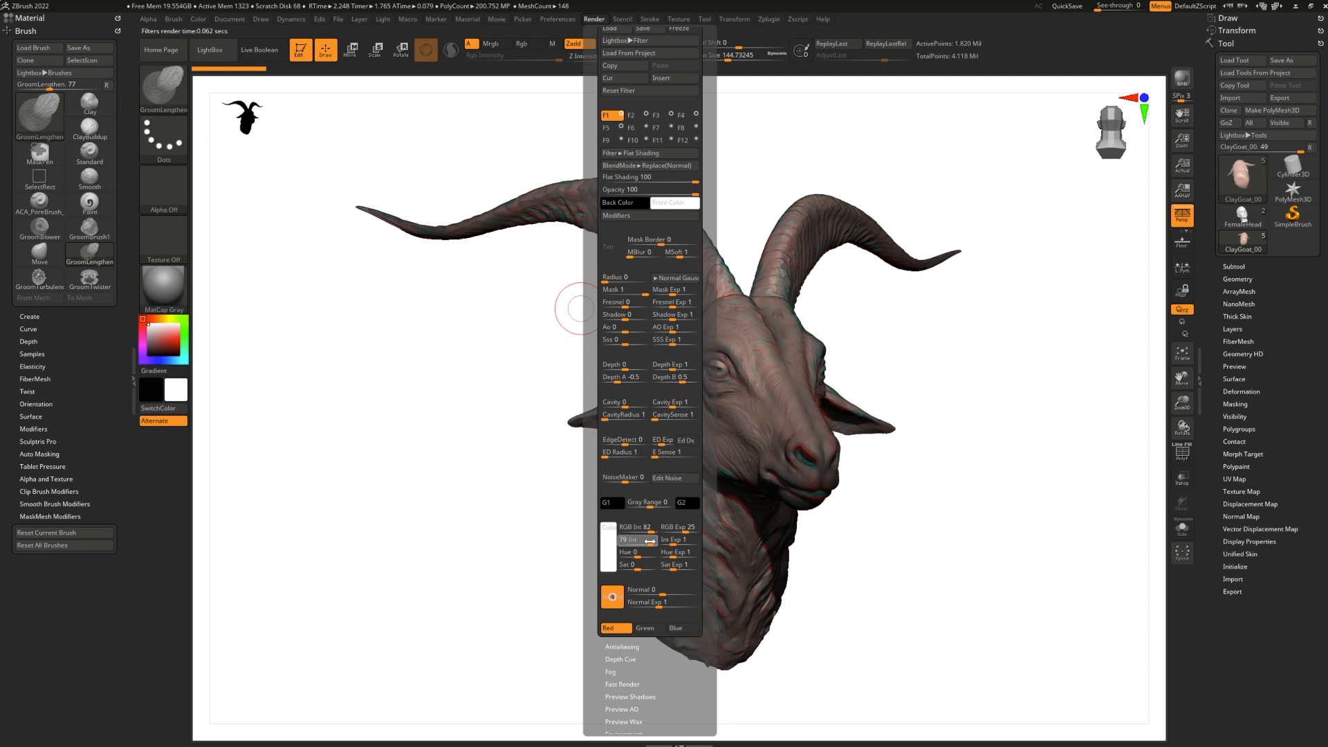
{"action": "left_click_drag", "start_coordinate": [647, 540], "coordinate": [655, 495]}
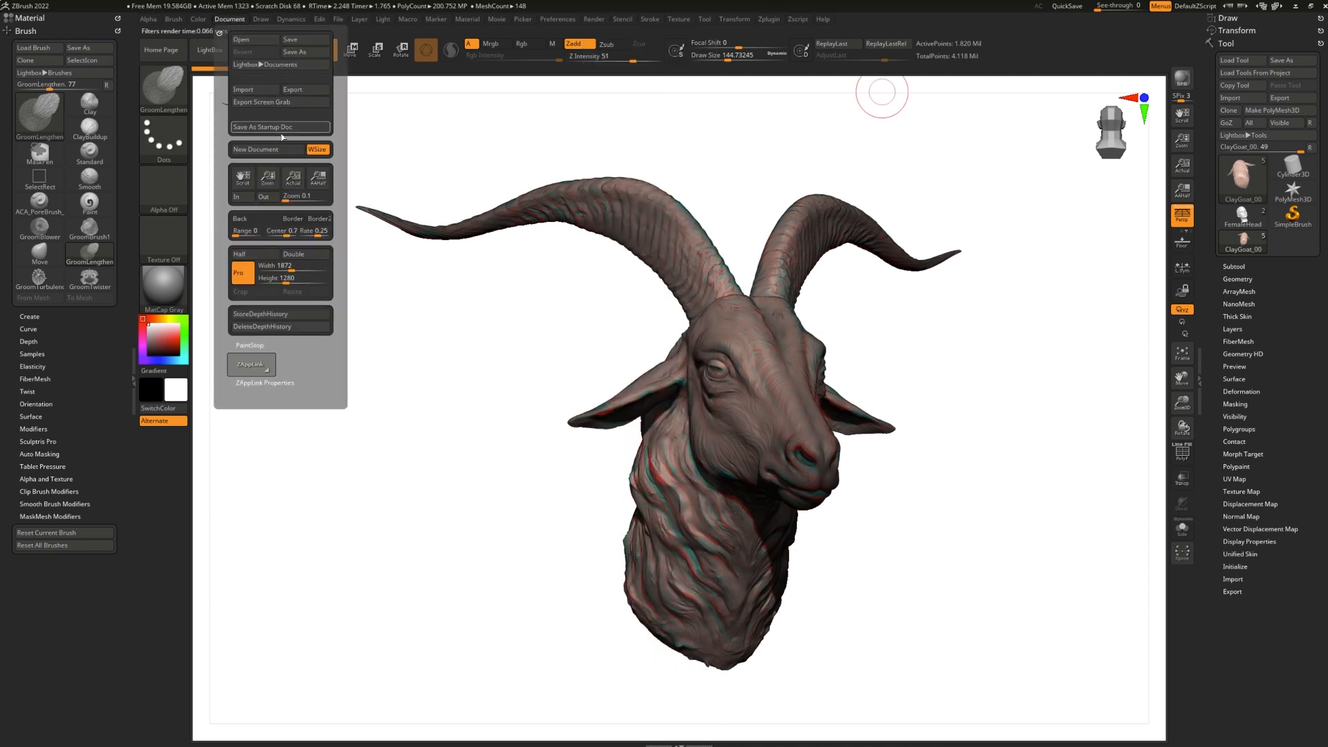
{"action": "mouse_move", "coordinate": [294, 89]}
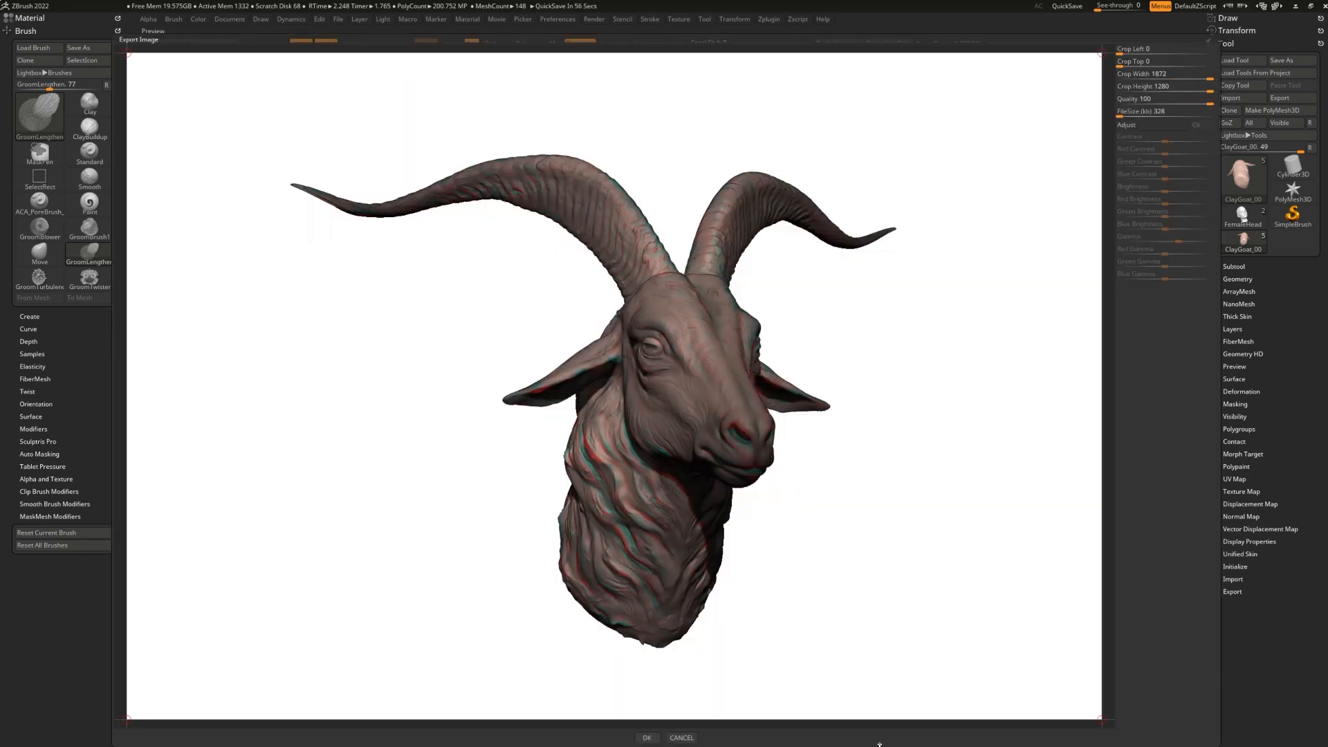
- Export the filtered goat render as a JPEG, then reach the Zplugin ZBrush To Photoshop options
{"action": "left_click", "coordinate": [646, 737]}
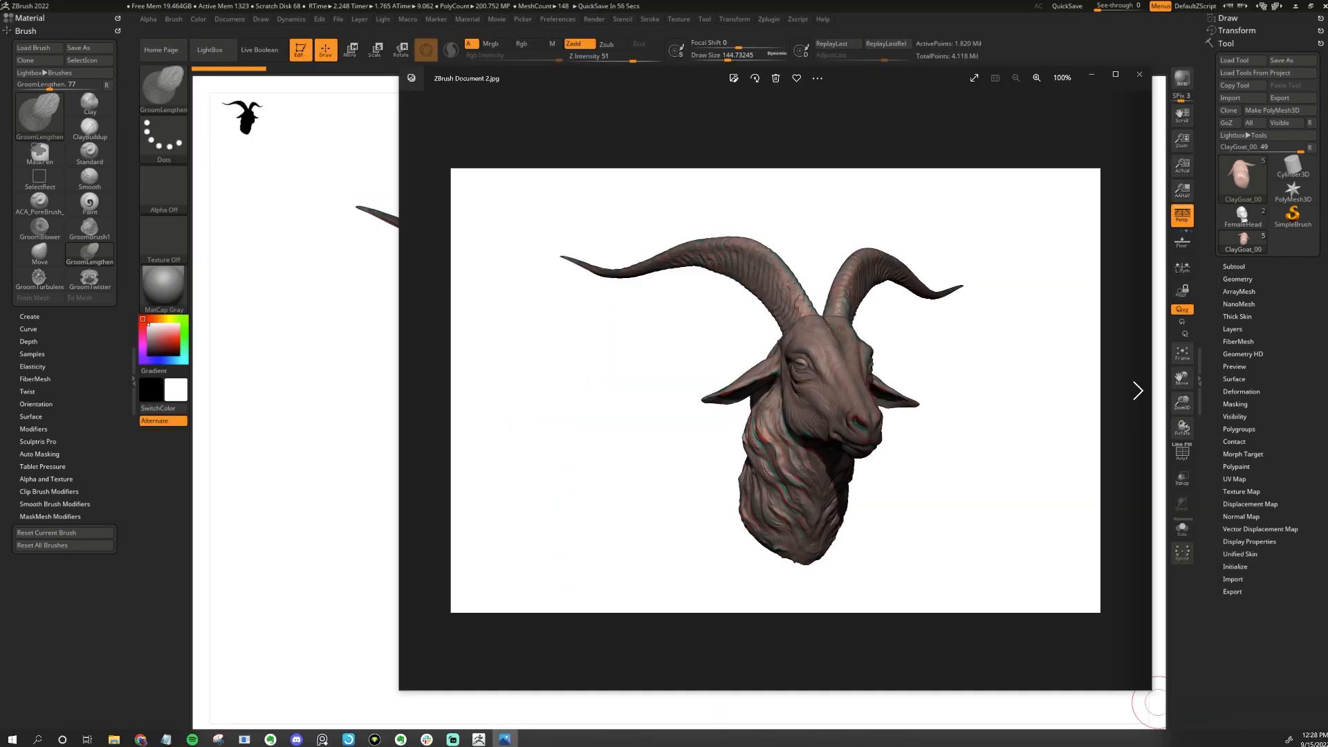
{"action": "left_click", "coordinate": [1139, 77]}
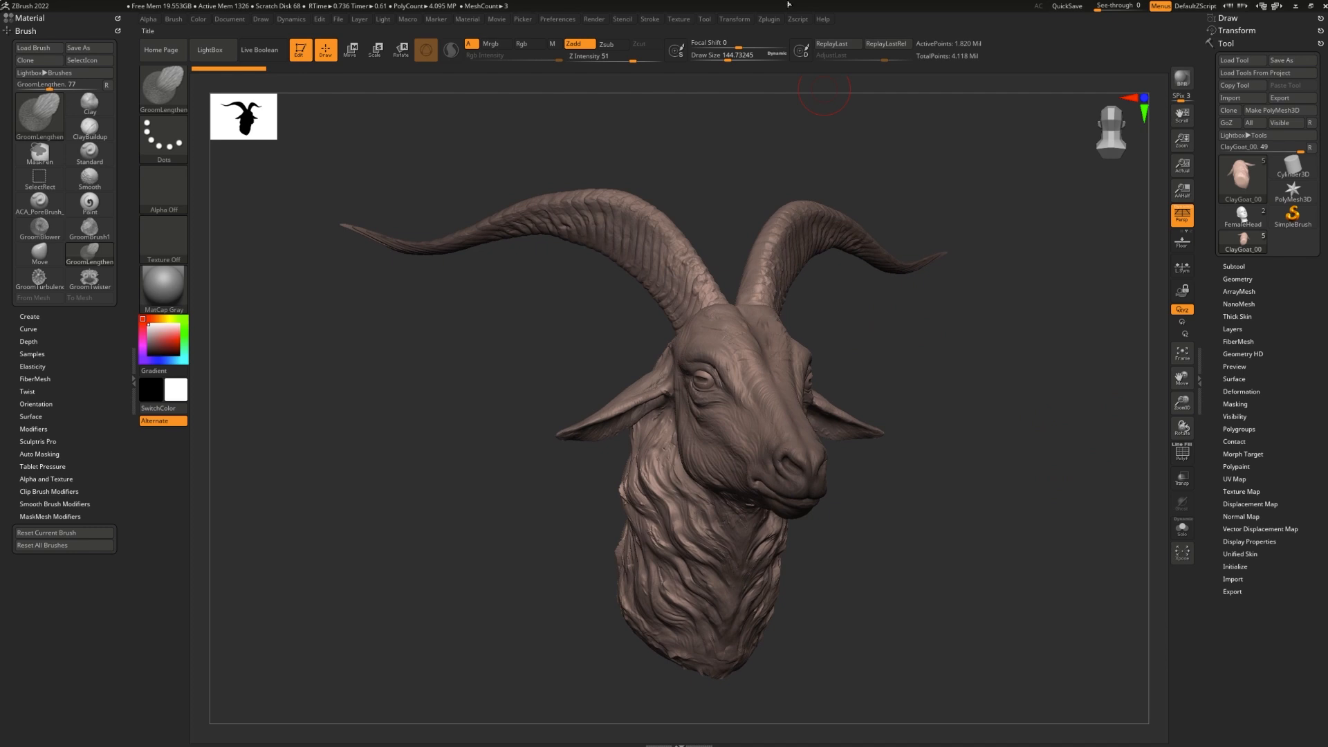
{"action": "left_click", "coordinate": [593, 18]}
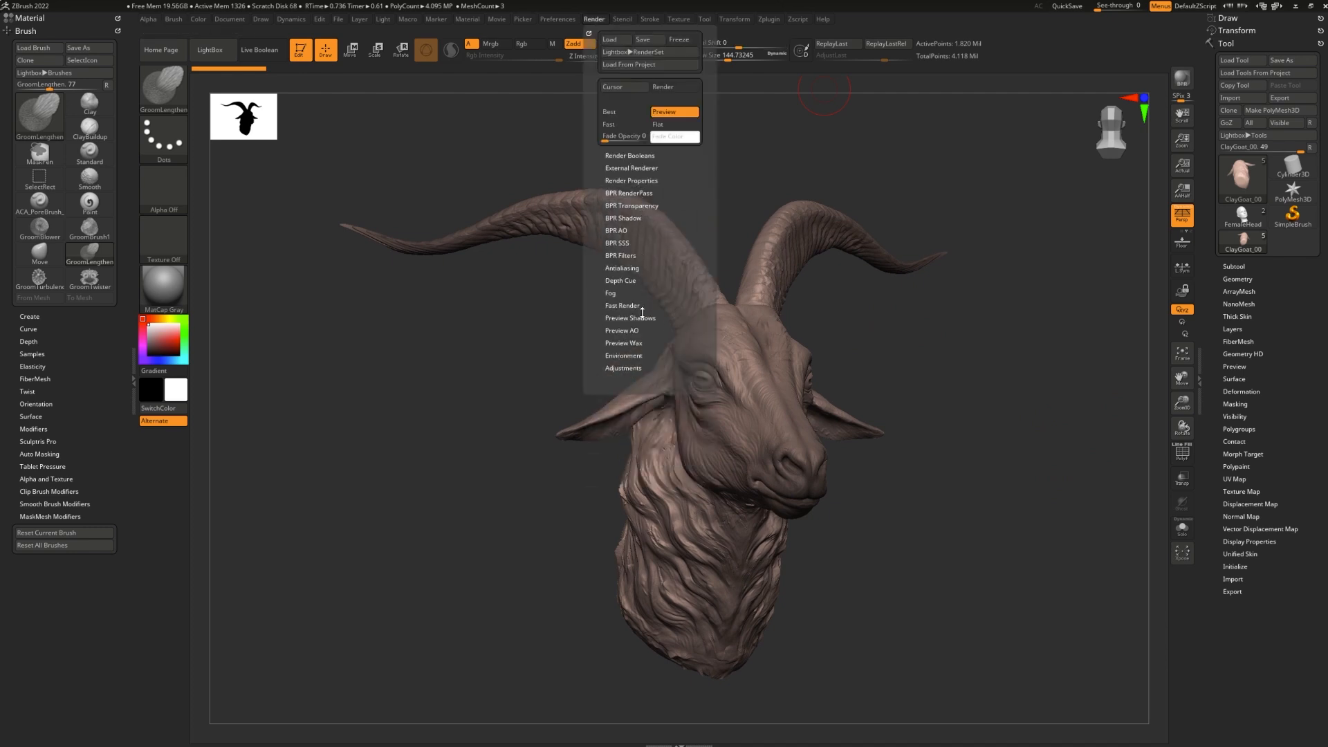
{"action": "left_click", "coordinate": [768, 18]}
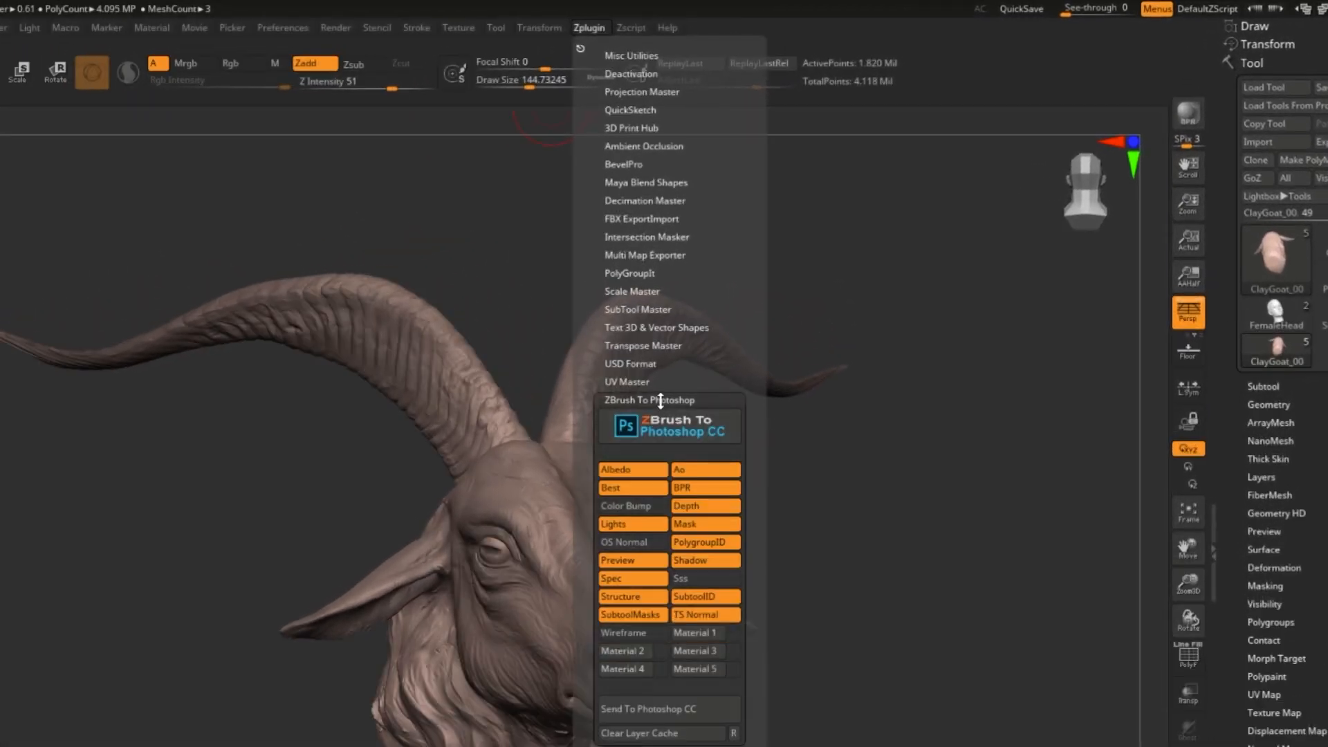
{"action": "mouse_move", "coordinate": [598, 32]}
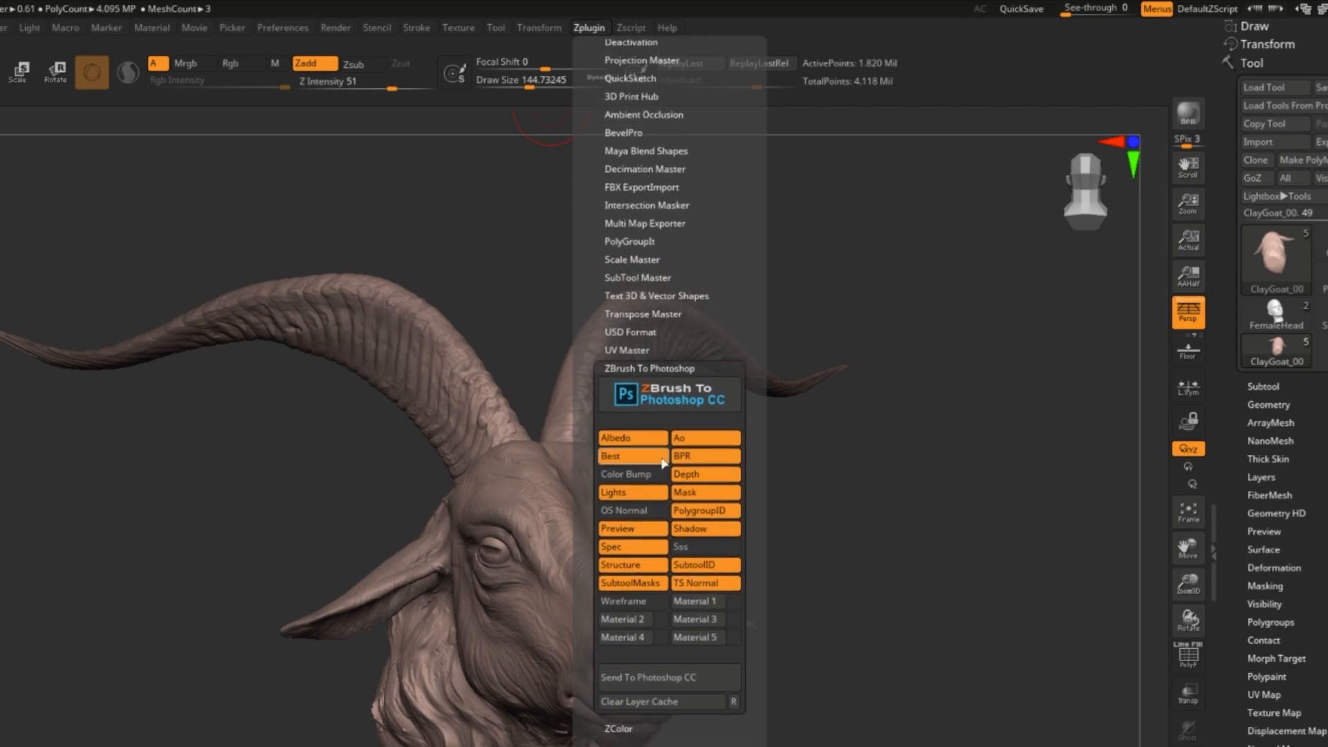
{"action": "mouse_move", "coordinate": [666, 582]}
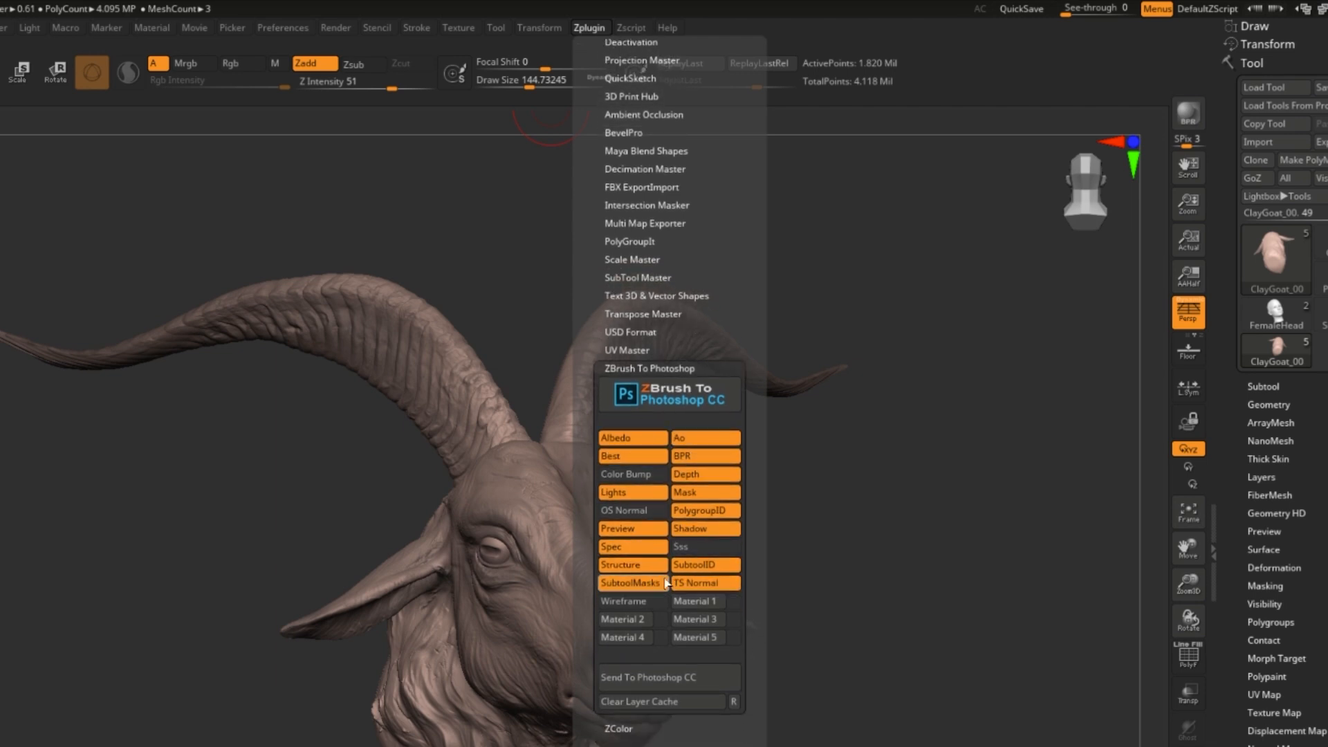
{"action": "mouse_move", "coordinate": [698, 602]}
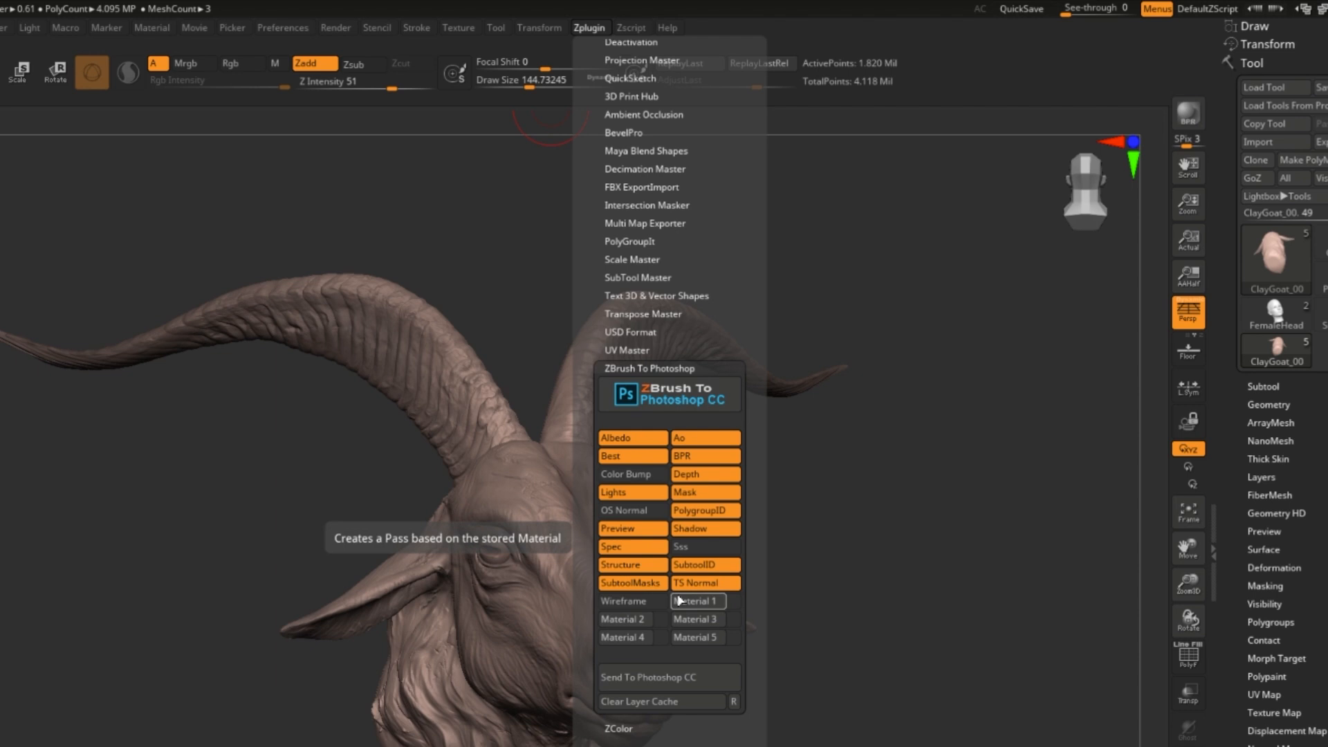
{"action": "mouse_move", "coordinate": [632, 439]}
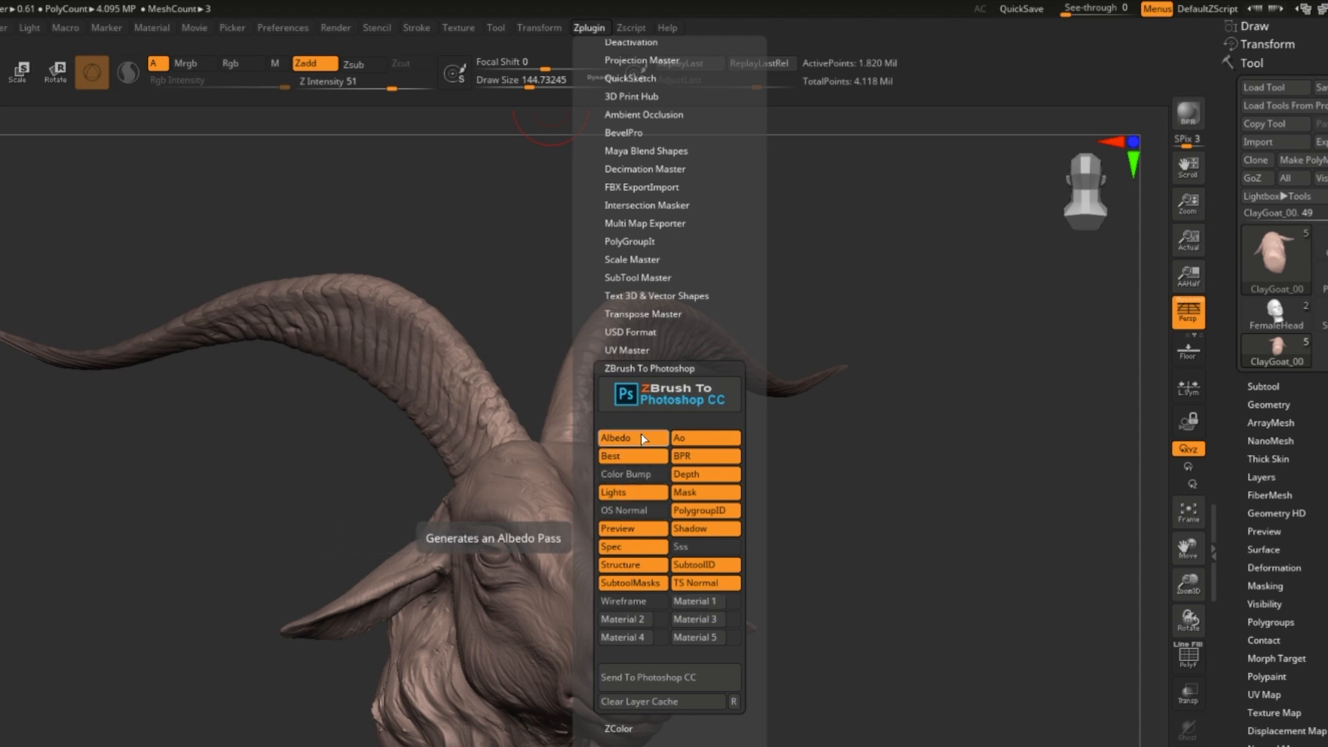
{"action": "mouse_move", "coordinate": [631, 492]}
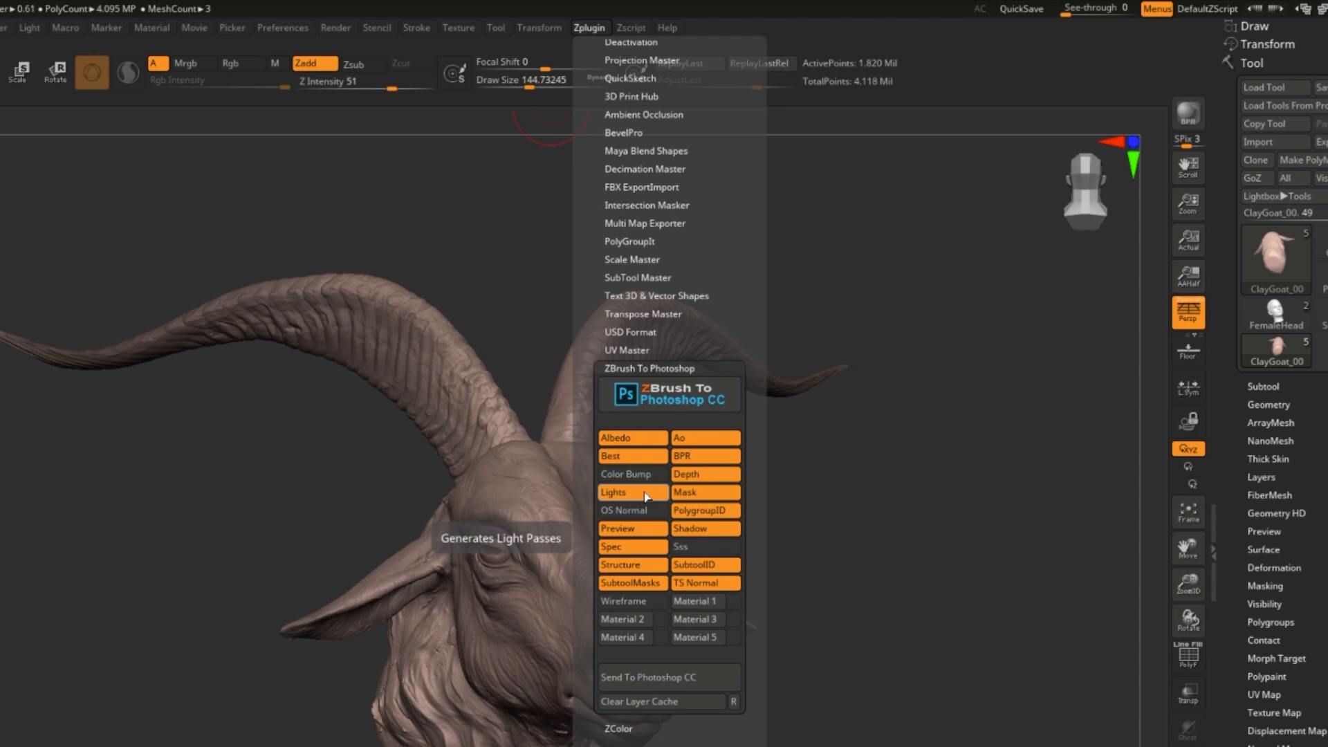
{"action": "mouse_move", "coordinate": [648, 512]}
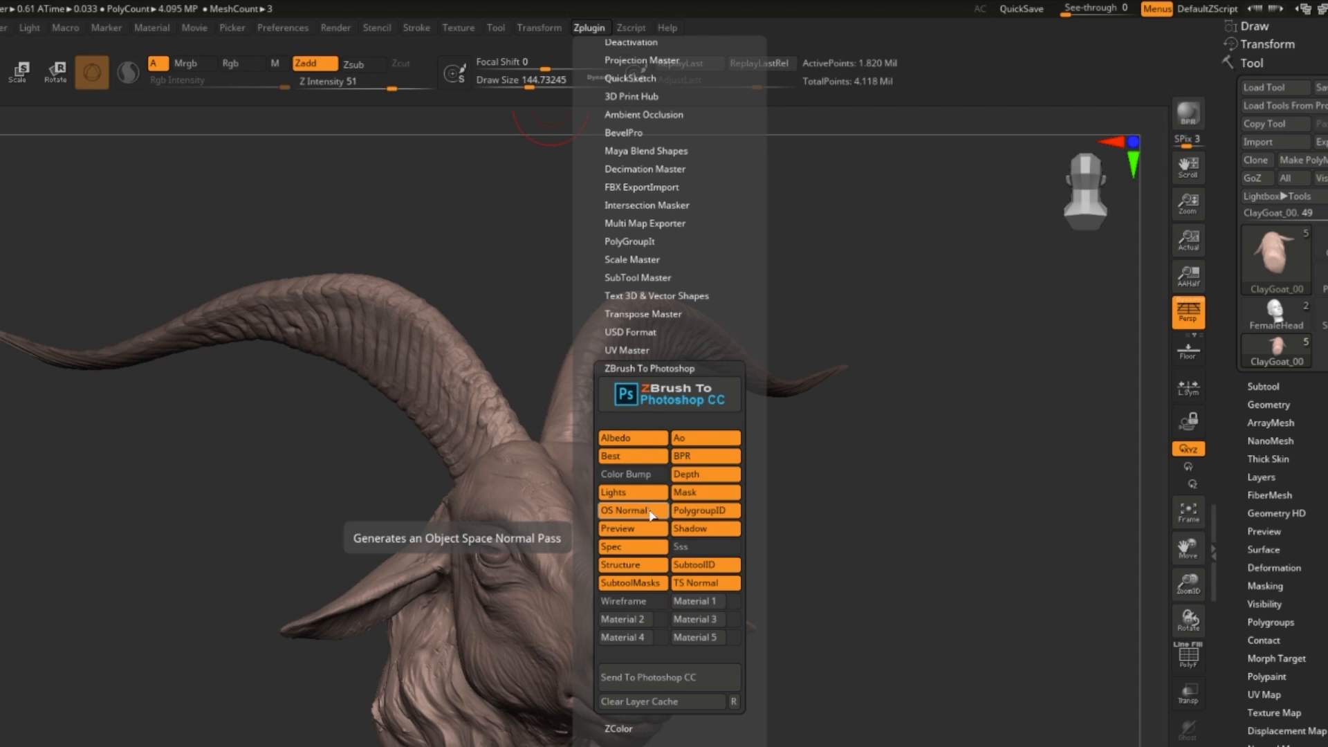
{"action": "mouse_move", "coordinate": [617, 527]}
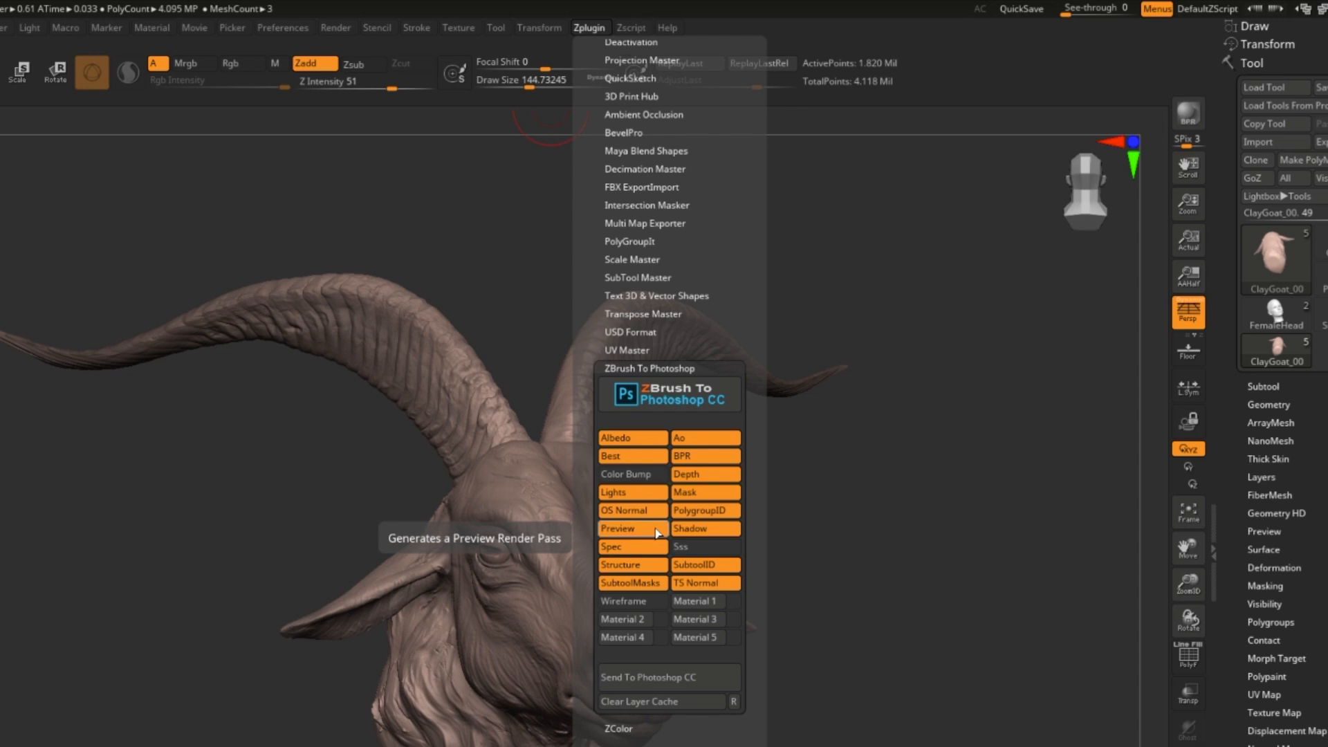
{"action": "mouse_move", "coordinate": [631, 530]}
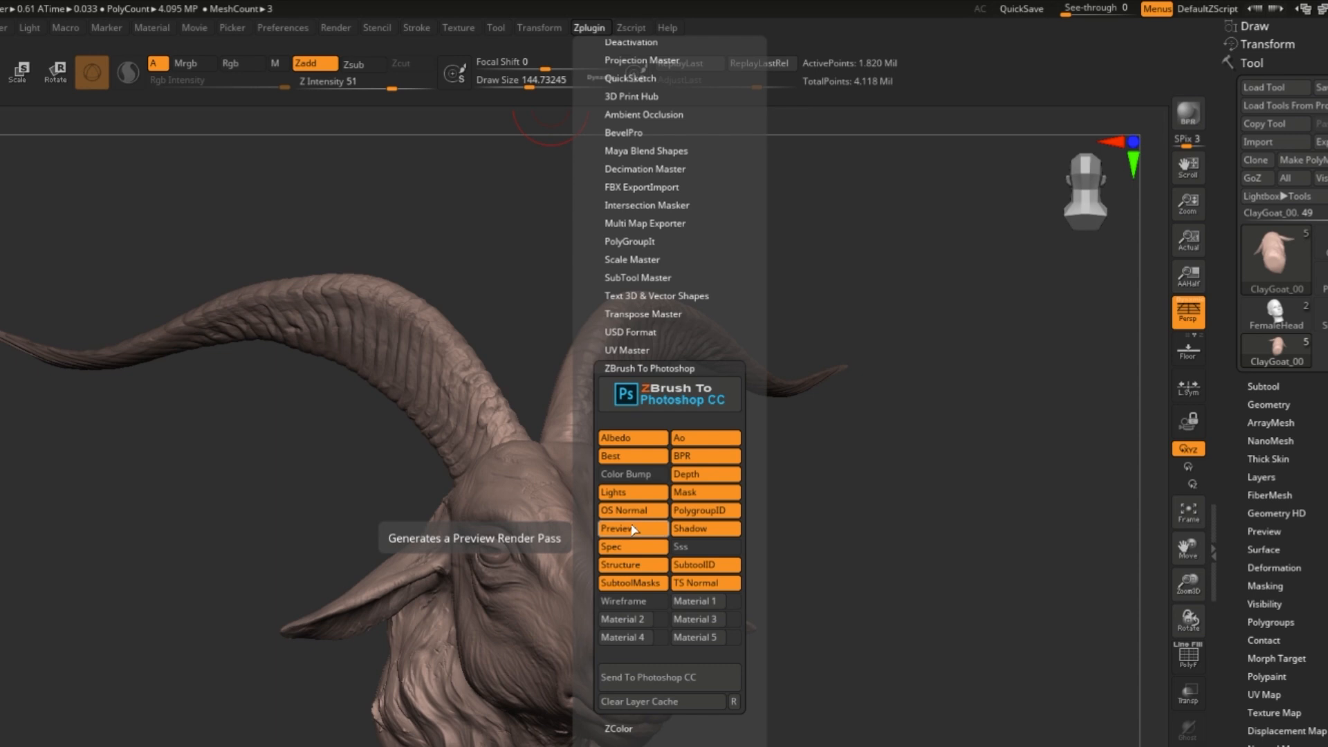
{"action": "mouse_move", "coordinate": [631, 546]}
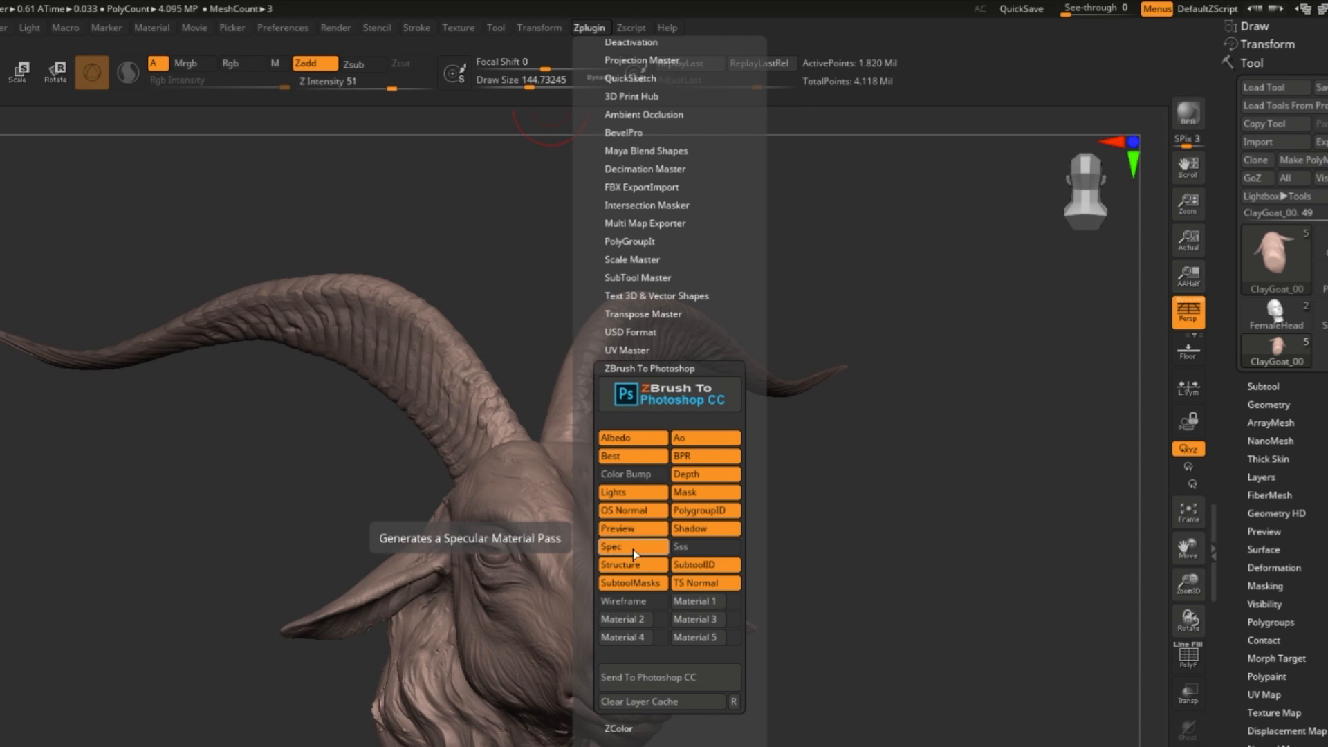
{"action": "mouse_move", "coordinate": [632, 565]}
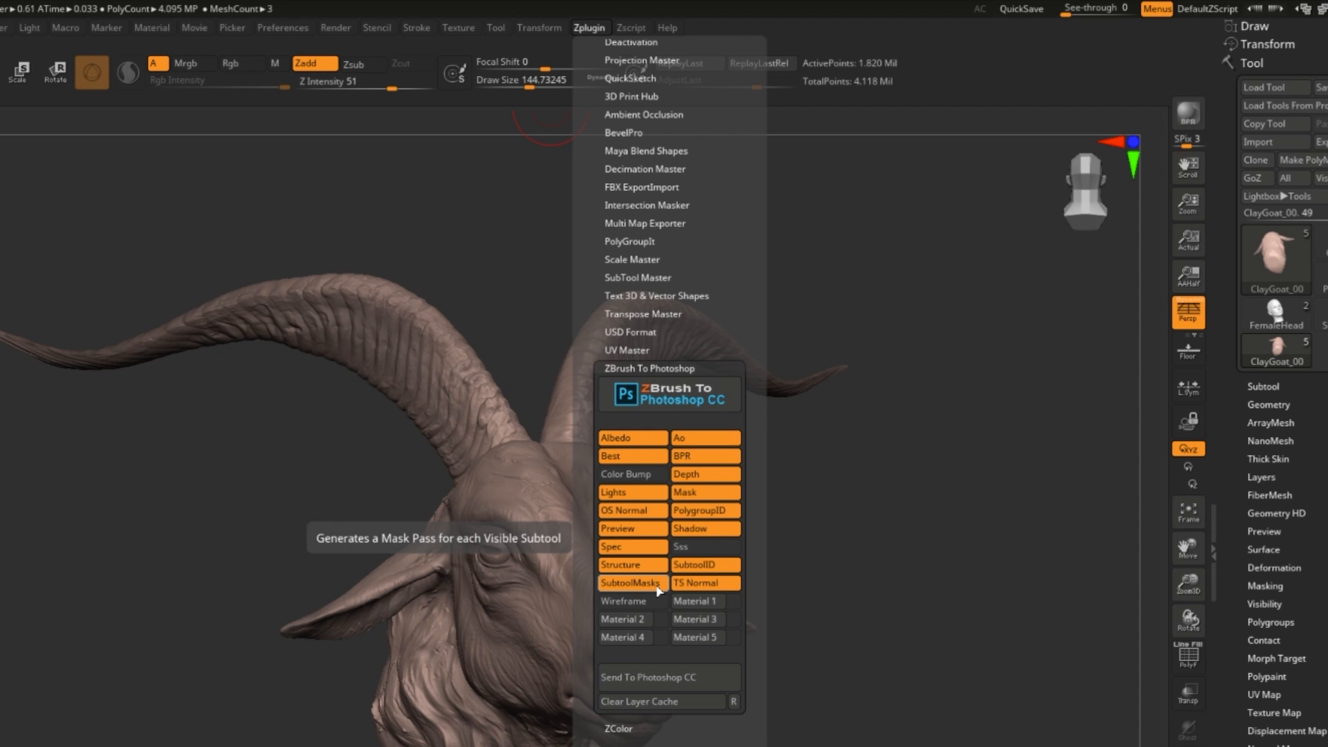
{"action": "mouse_move", "coordinate": [662, 590]}
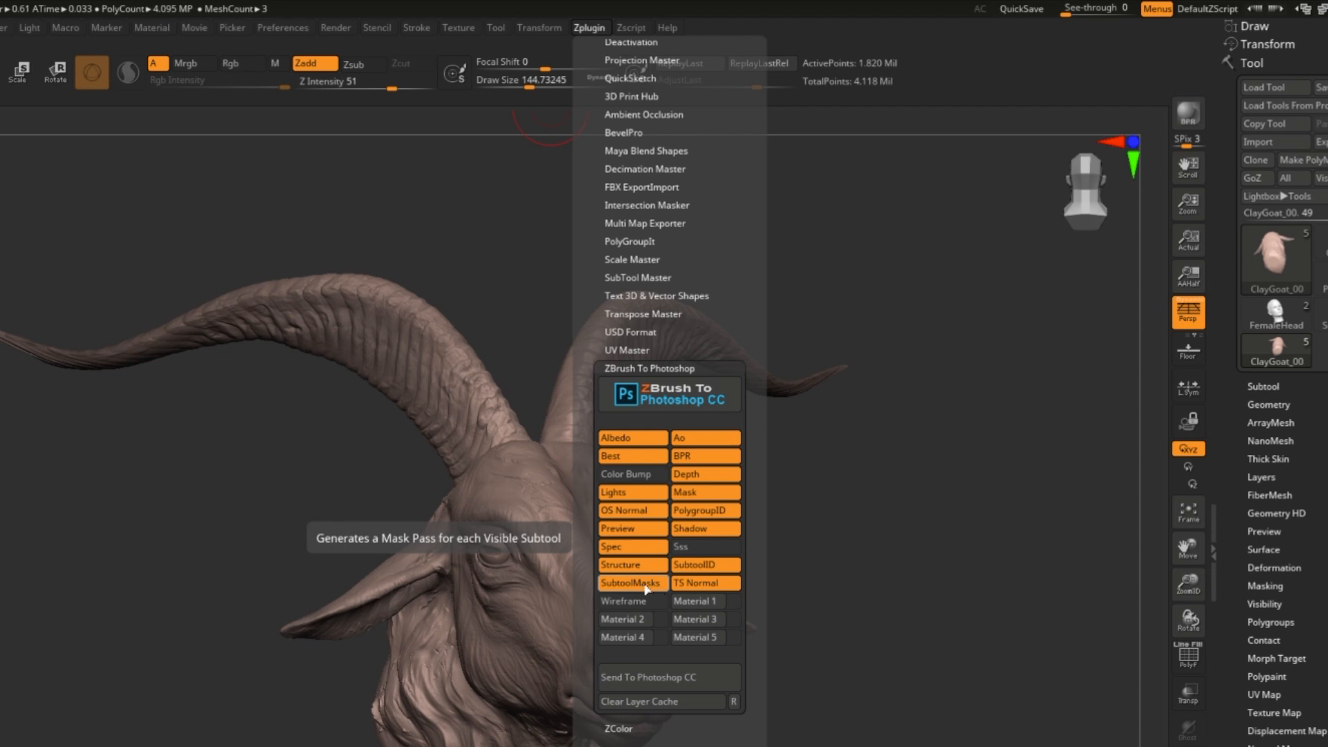
{"action": "mouse_move", "coordinate": [646, 590]}
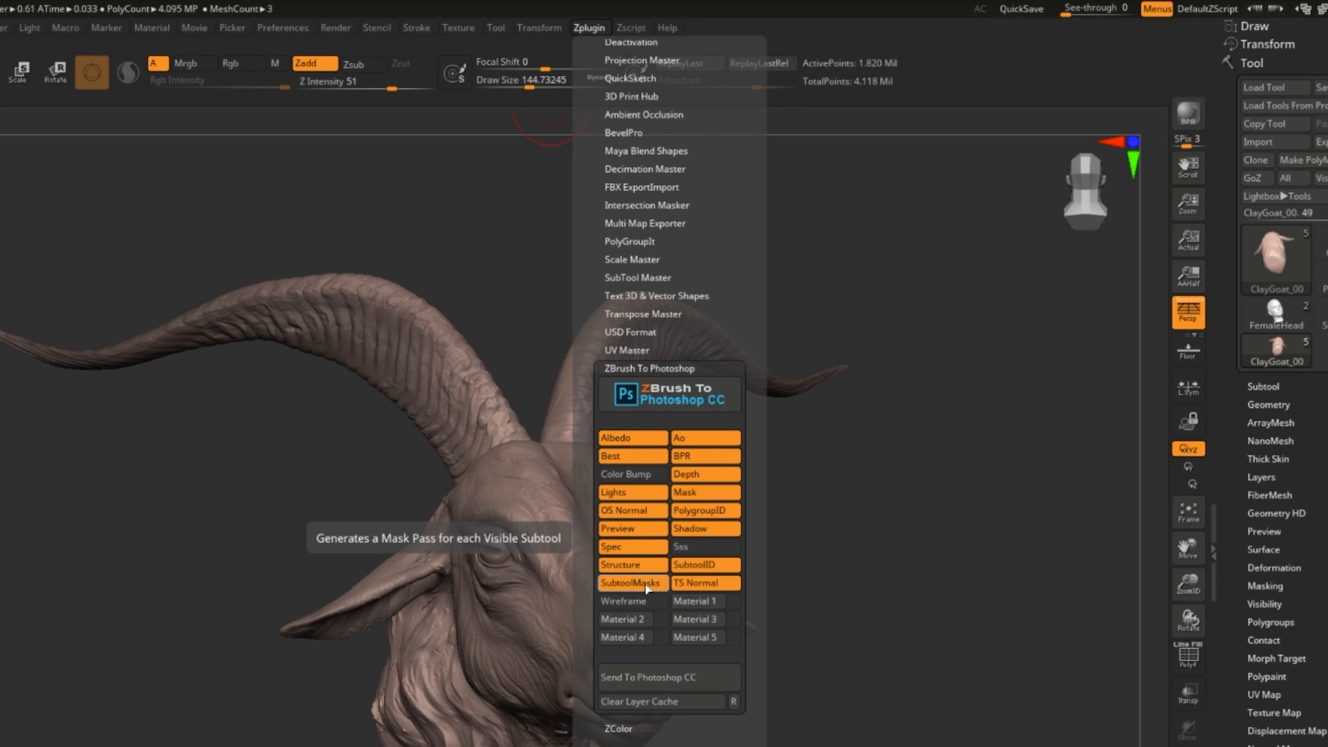
{"action": "mouse_move", "coordinate": [705, 440]}
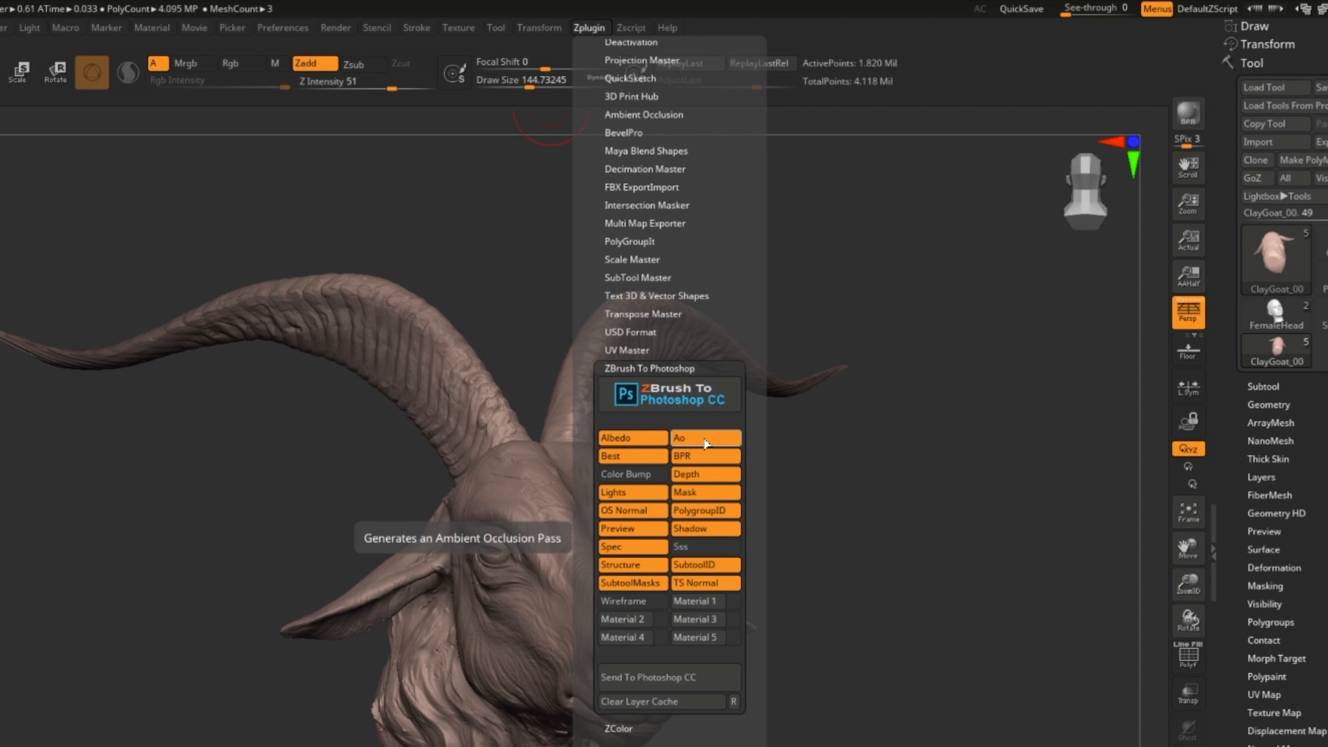
{"action": "mouse_move", "coordinate": [704, 457]}
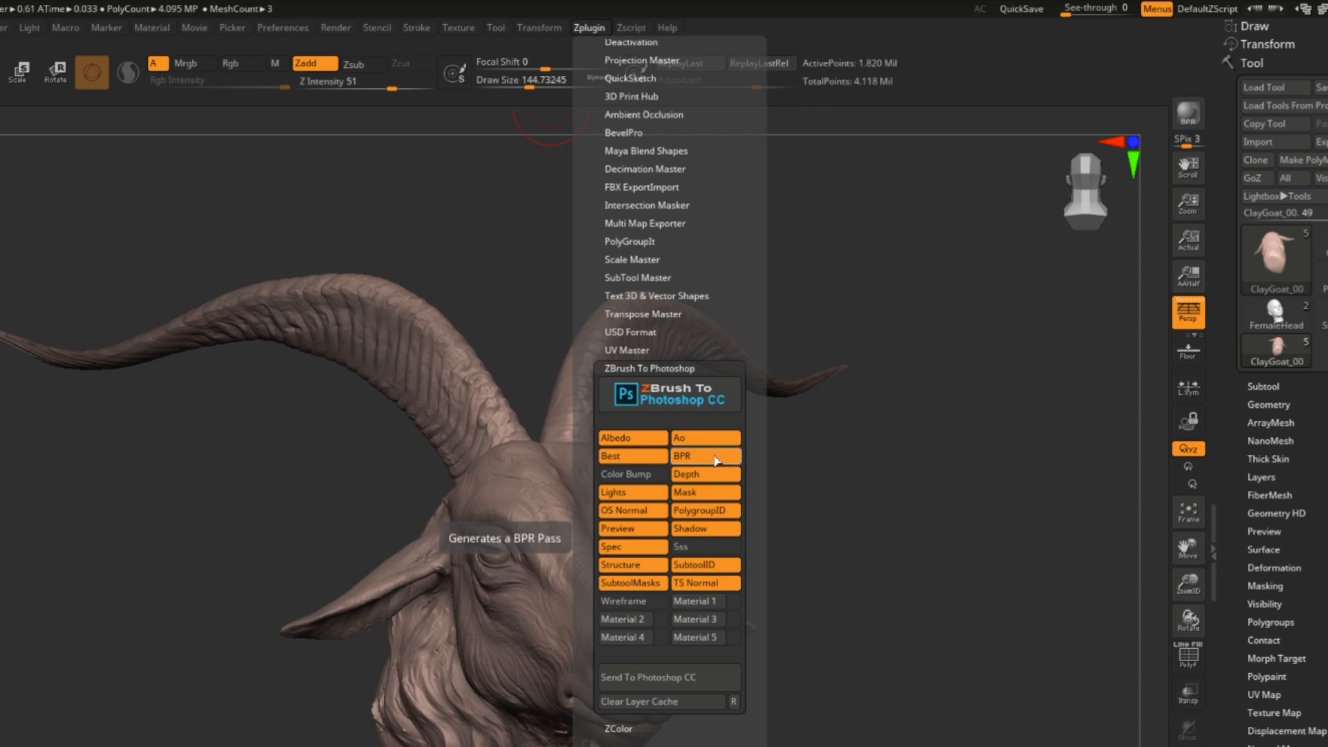
{"action": "mouse_move", "coordinate": [610, 456]}
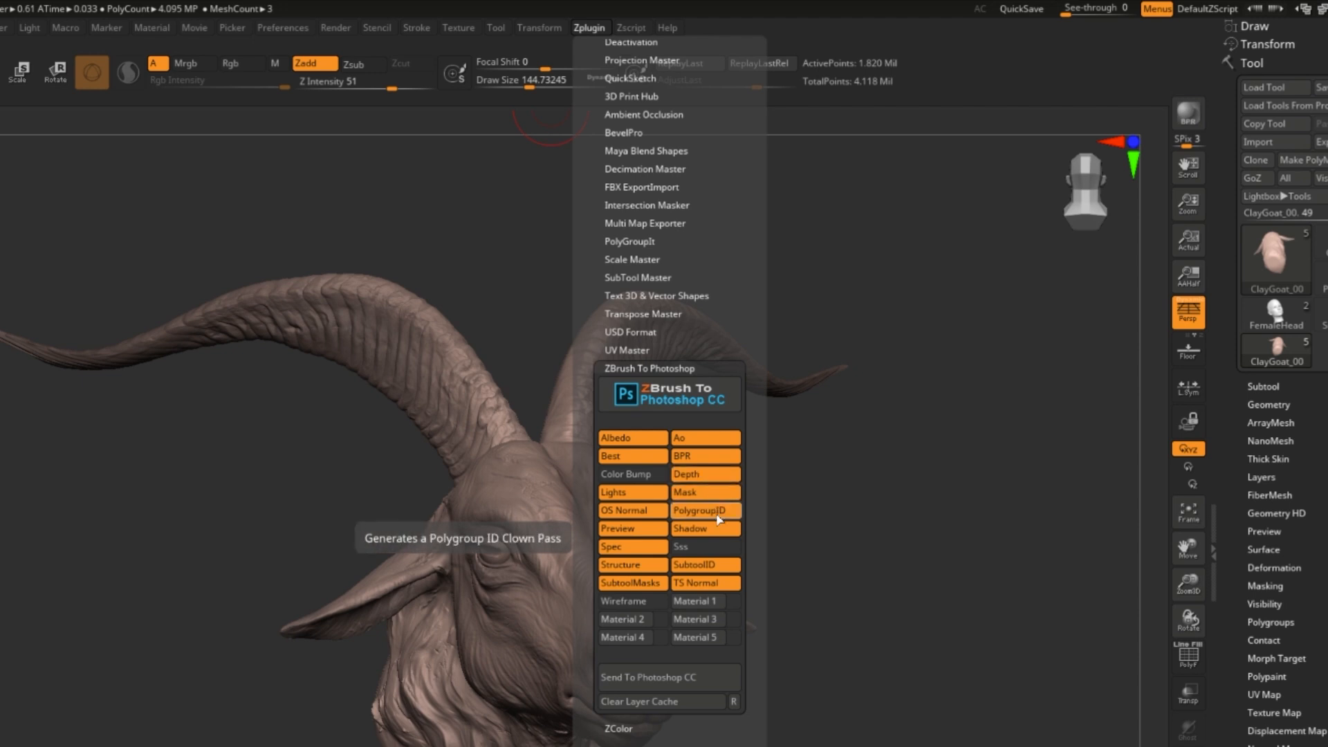
{"action": "mouse_move", "coordinate": [704, 529]}
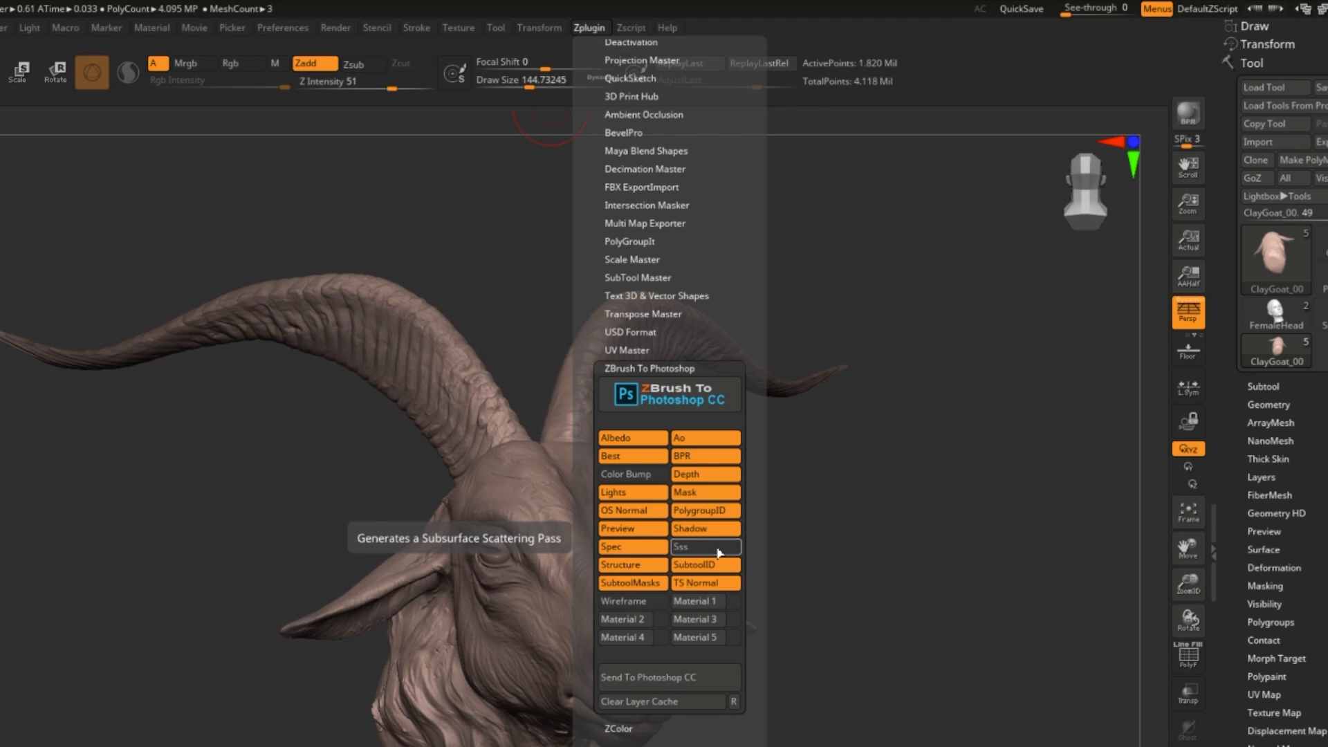
{"action": "mouse_move", "coordinate": [702, 550]}
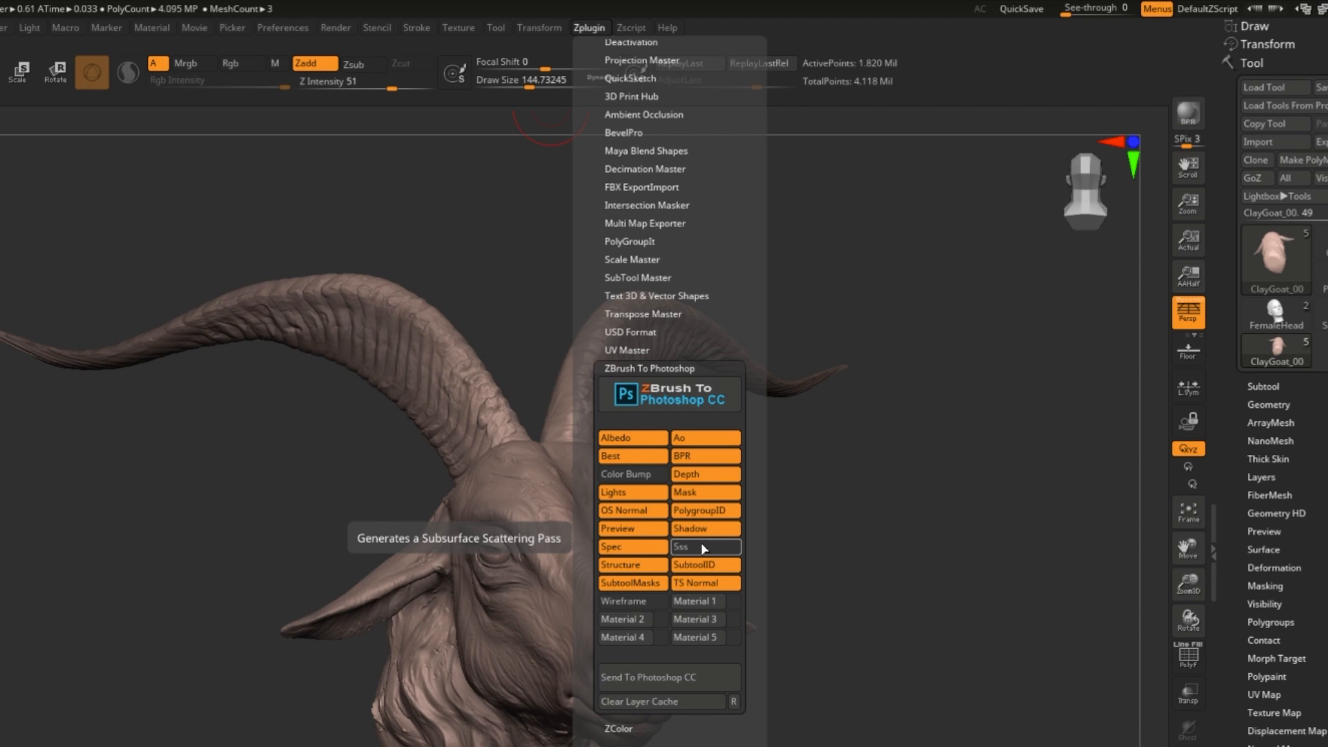
{"action": "mouse_move", "coordinate": [691, 556]}
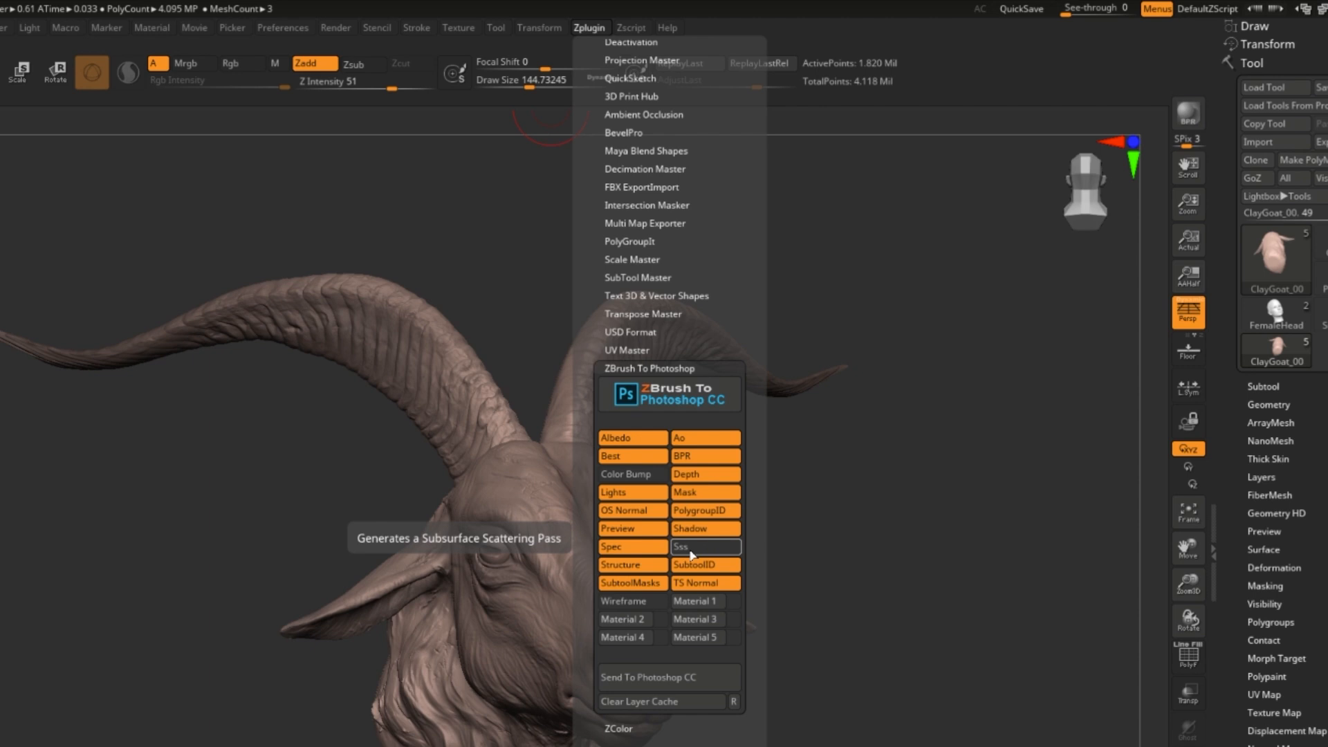
{"action": "mouse_move", "coordinate": [628, 514]}
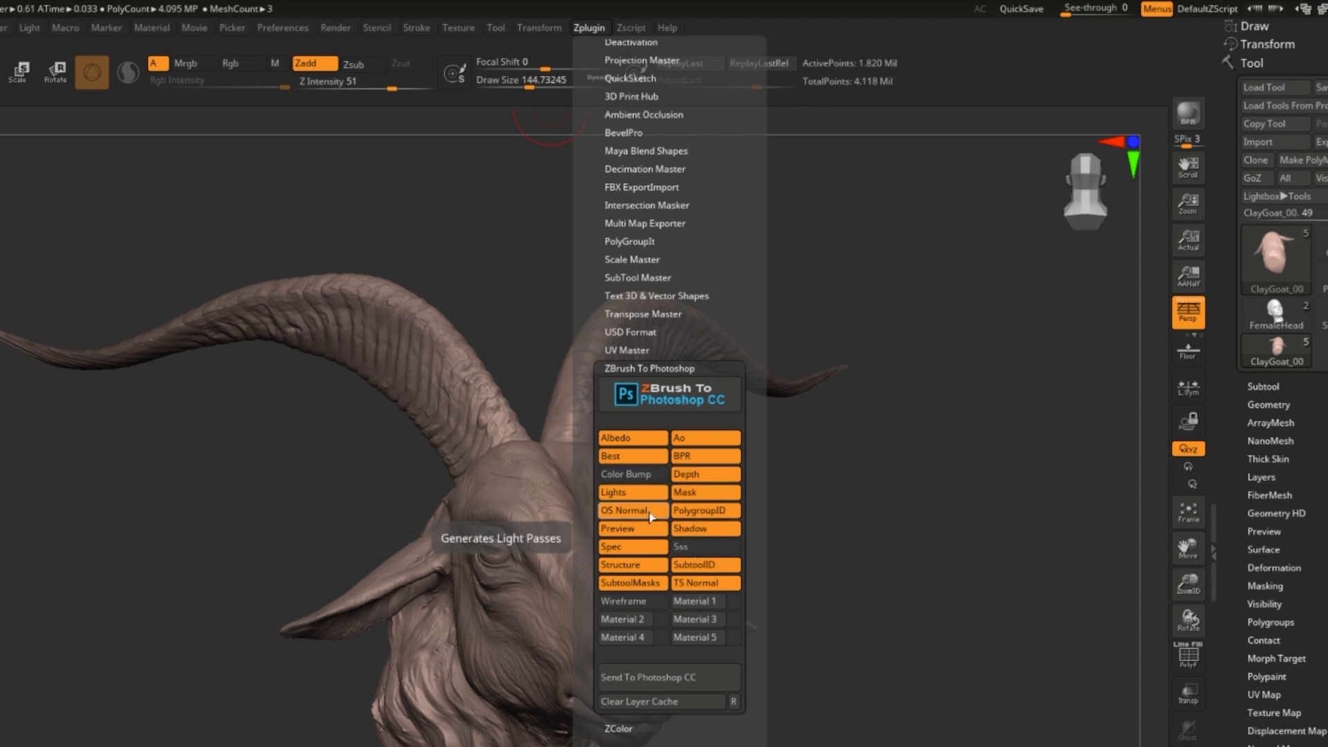
{"action": "mouse_move", "coordinate": [631, 547]}
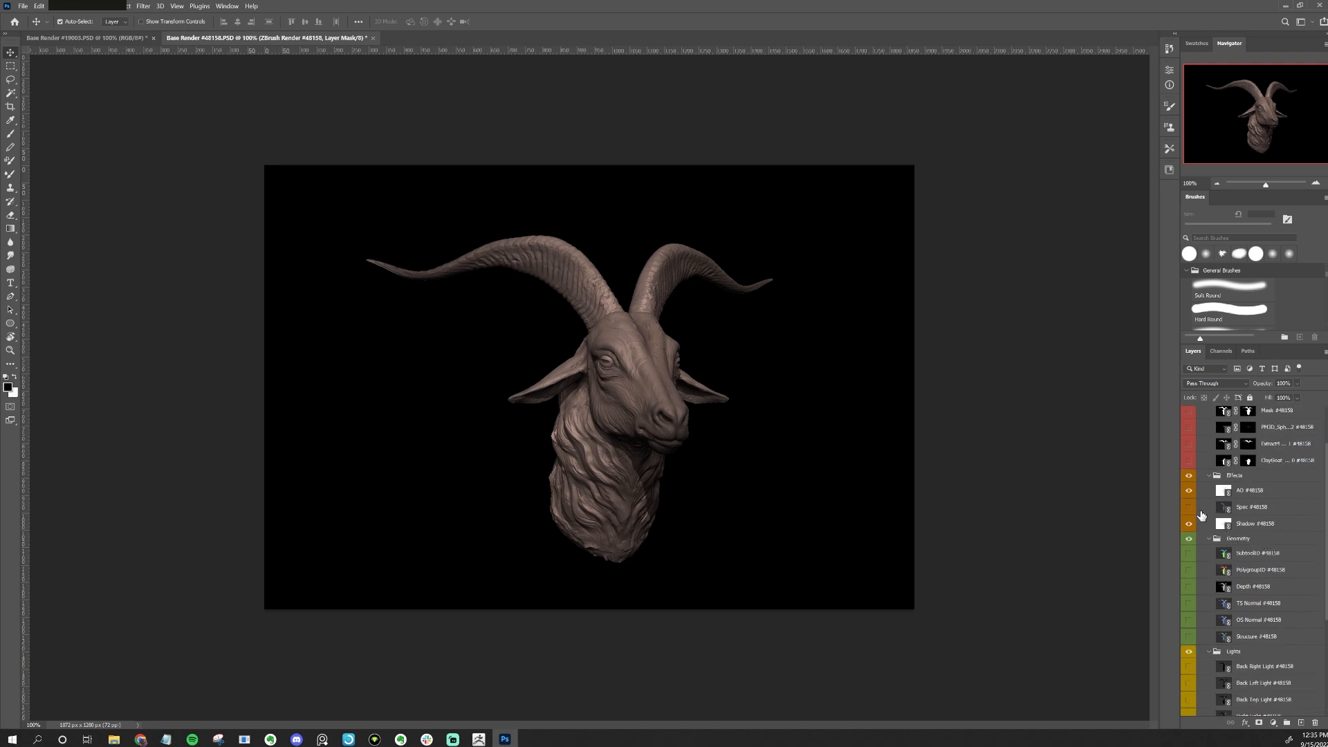
- Expand the Lights group and toggle the Back Top and Back Left light pass layers
{"action": "left_click", "coordinate": [1187, 506]}
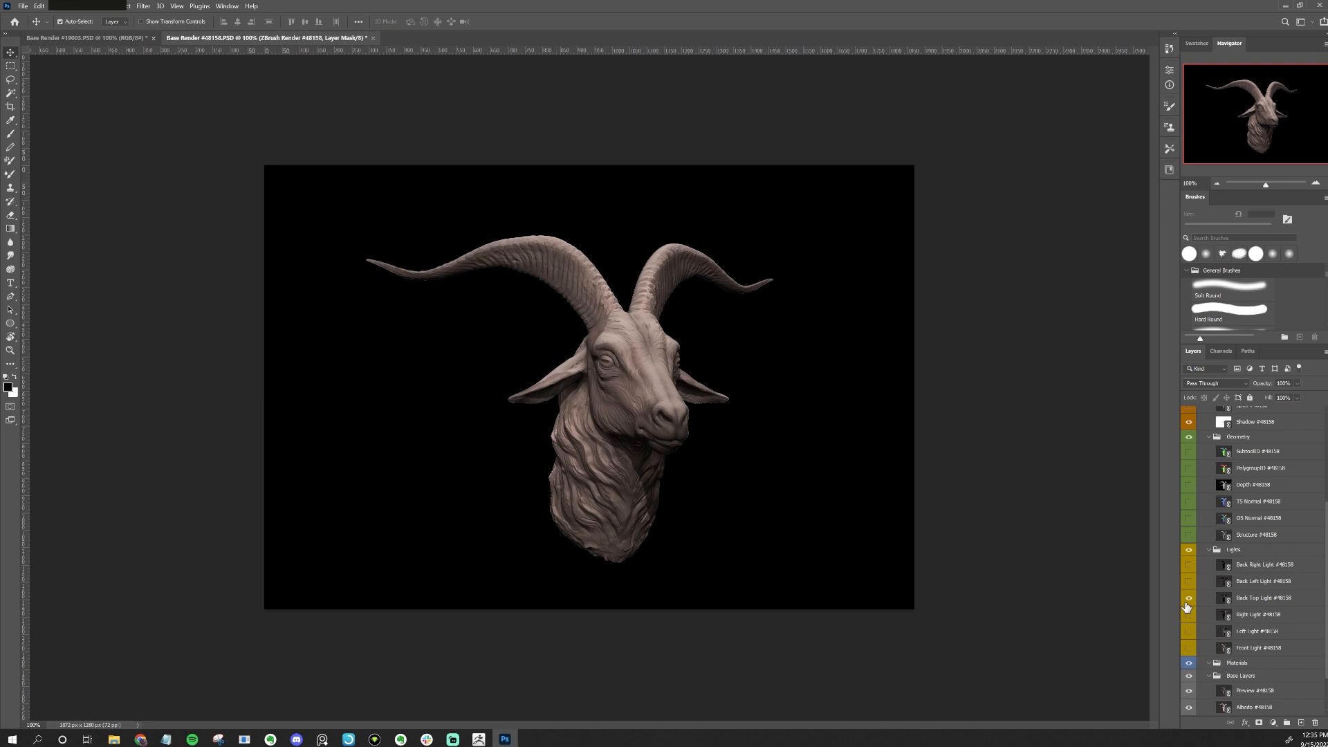
{"action": "left_click", "coordinate": [1190, 591]}
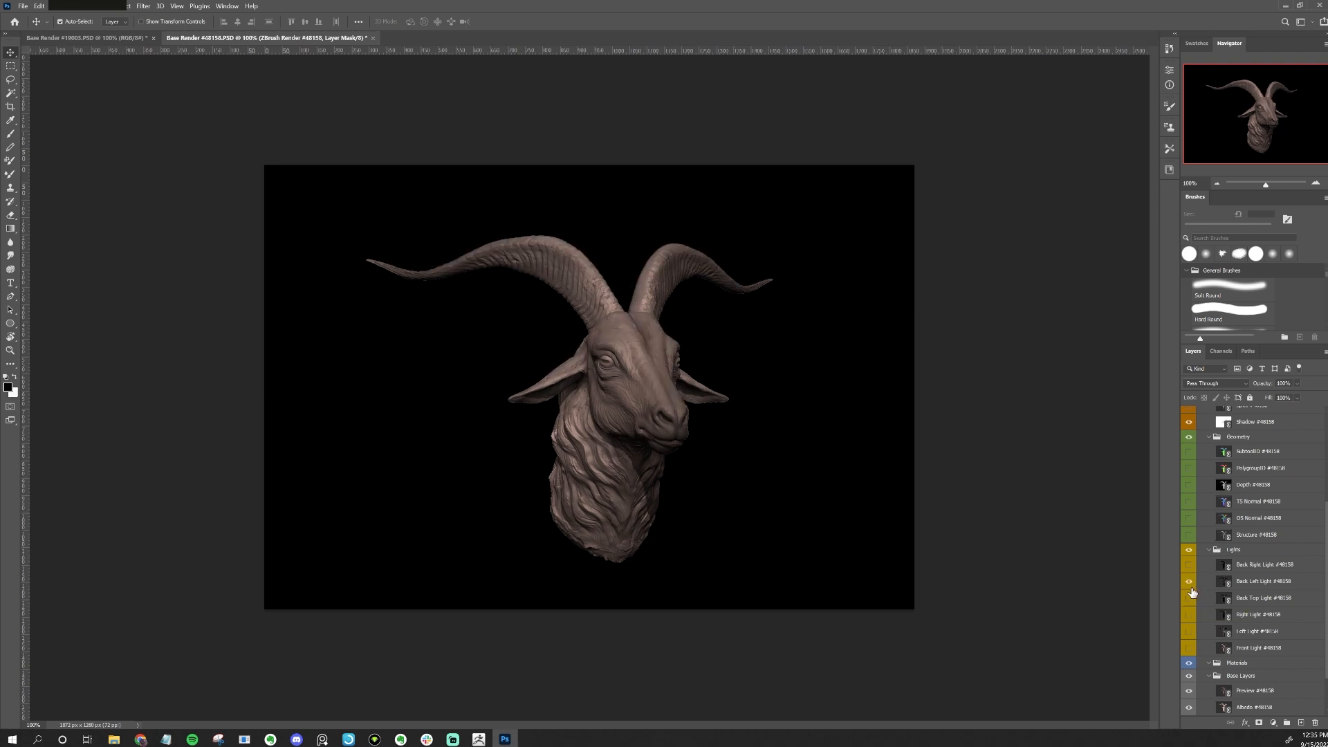
{"action": "left_click", "coordinate": [1190, 566]}
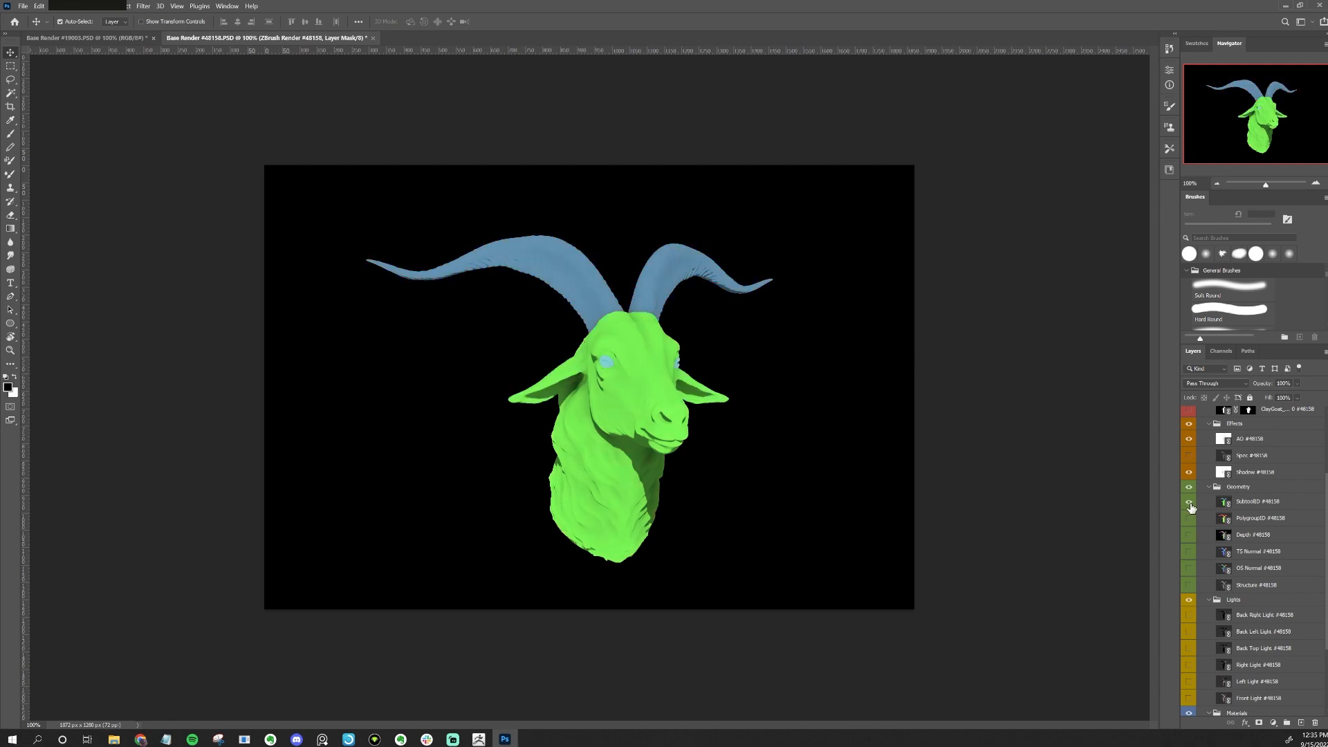
- Show and hide the object-space normal pass layer over the goat render
{"action": "left_click", "coordinate": [1188, 569]}
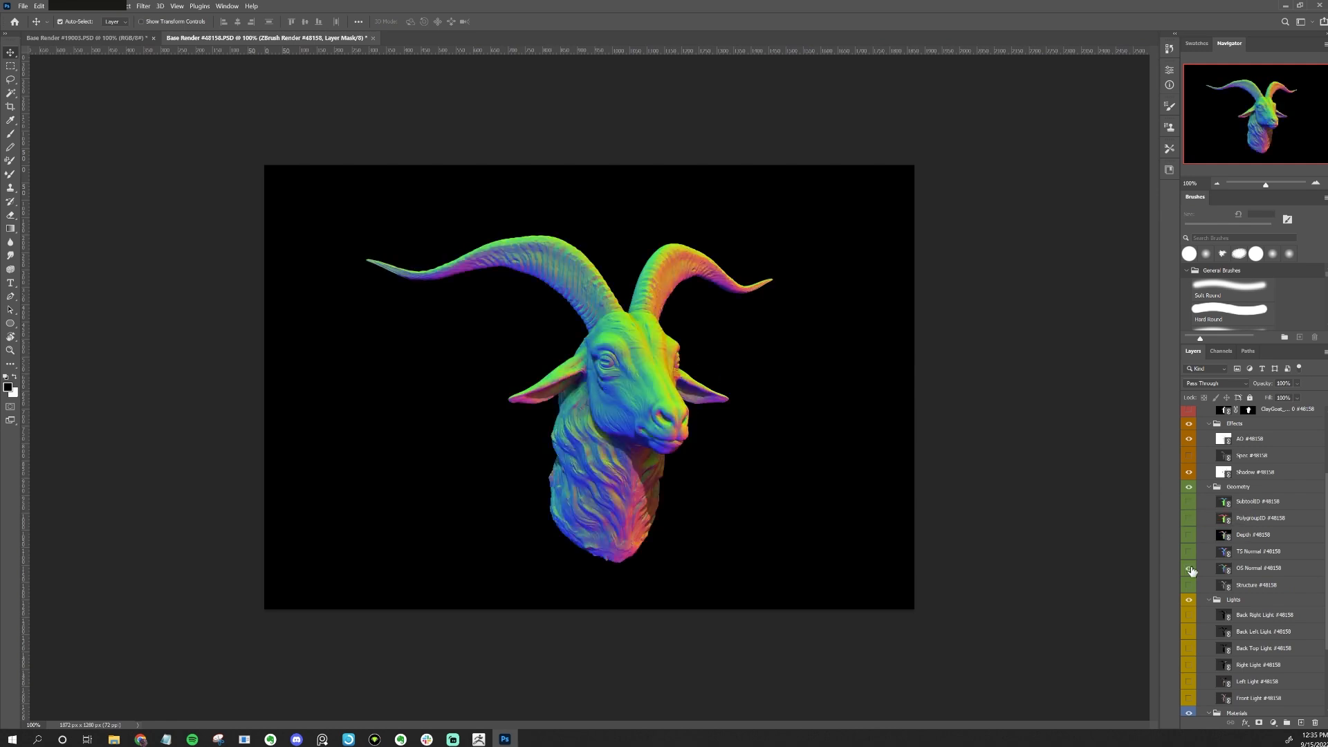
{"action": "left_click", "coordinate": [1190, 568]}
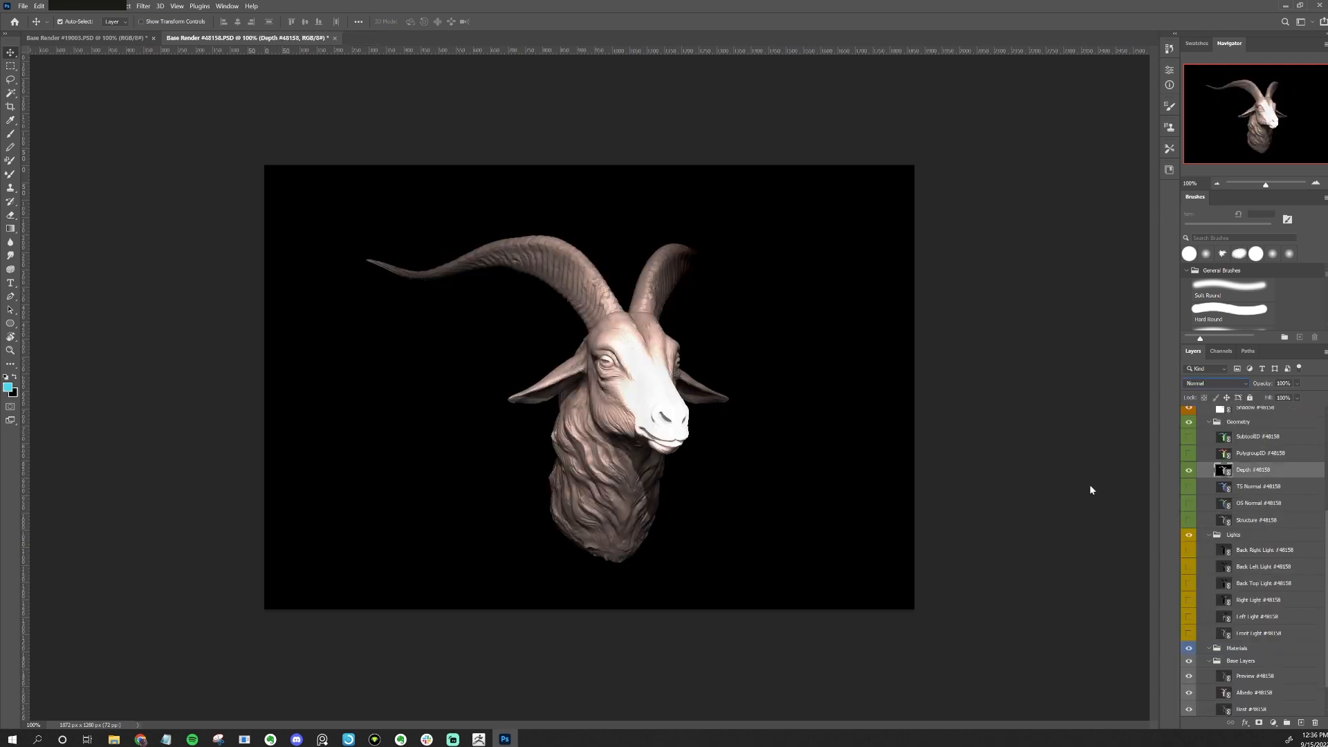
- Set the Depth layer's blend mode to Multiply so it darkens the render
{"action": "left_click", "coordinate": [1213, 383]}
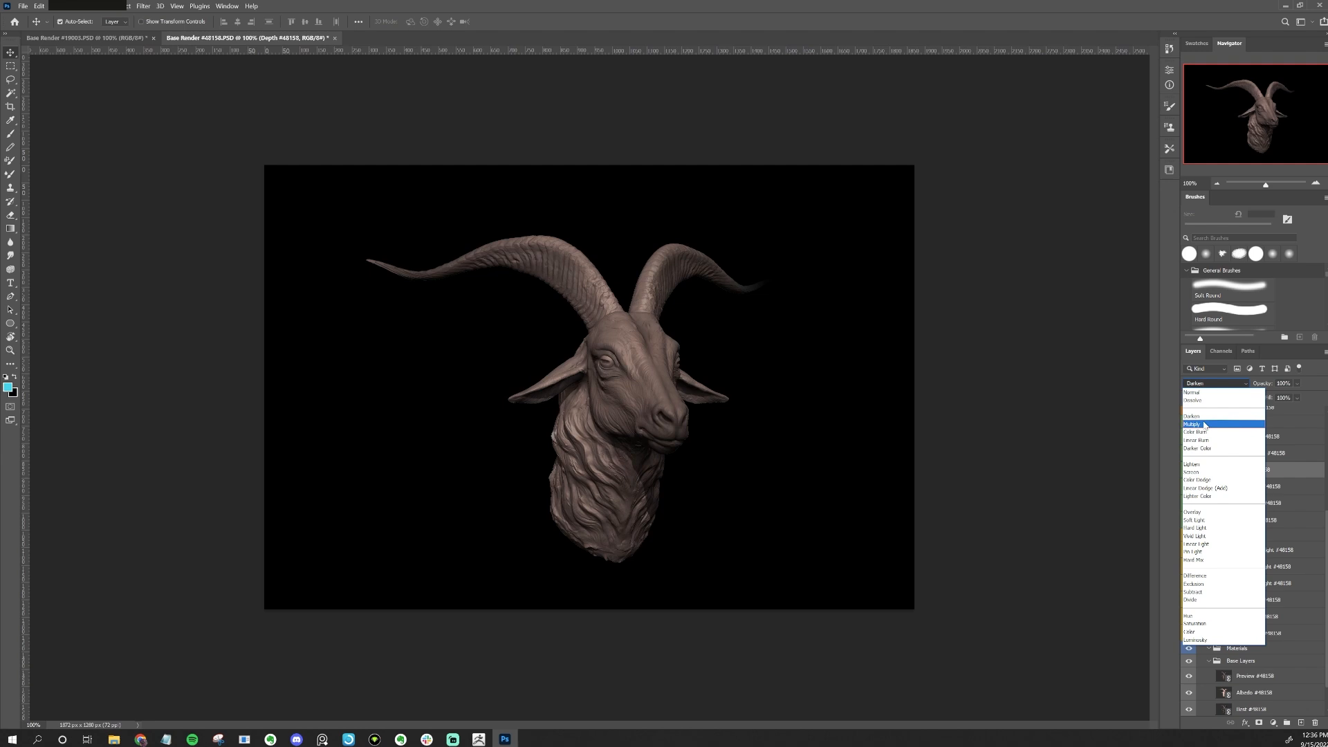
{"action": "left_click", "coordinate": [1194, 423]}
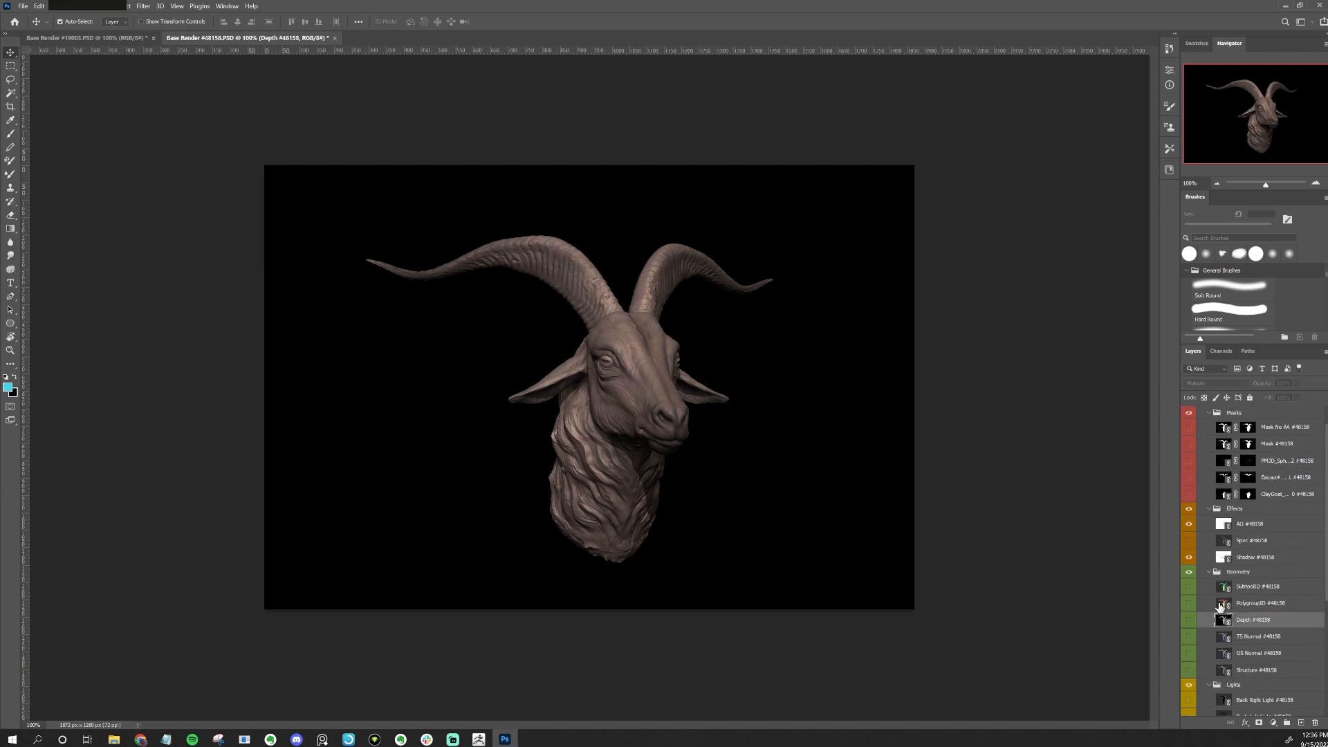
{"action": "scroll", "scroll_direction": "down", "scroll_amount": 3}
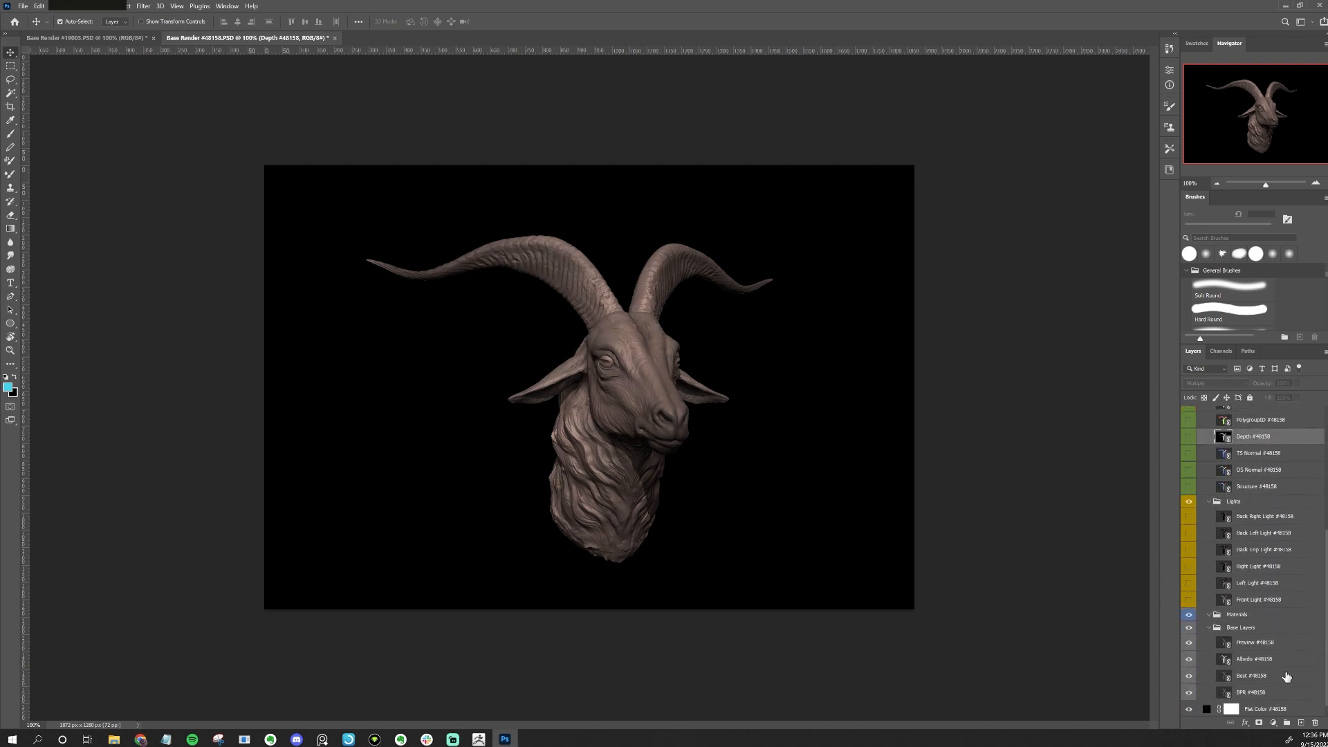